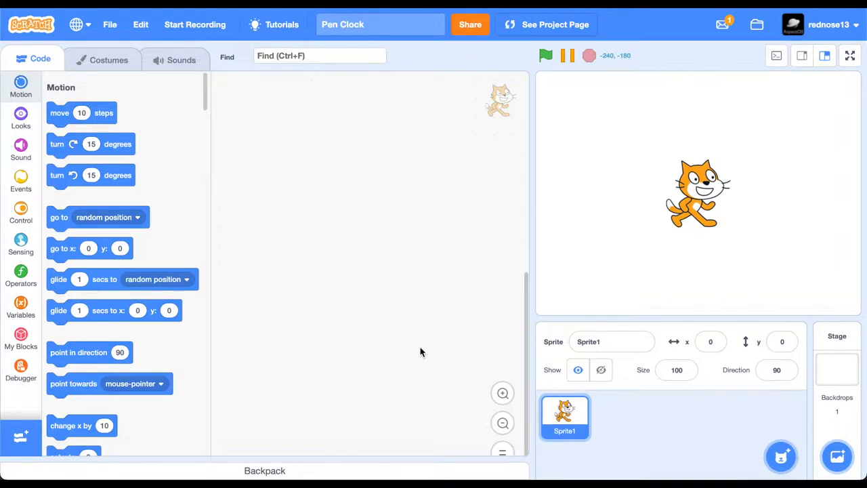
Add the Pen extension from the library and start making a new custom block
click(22, 315)
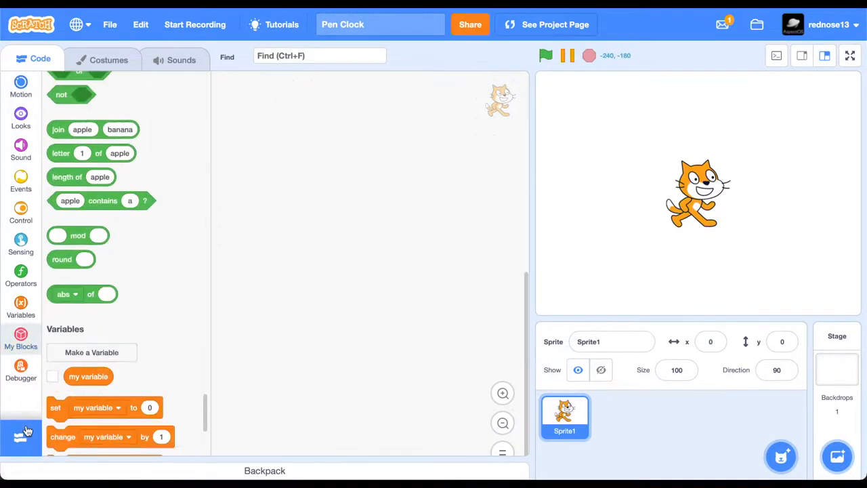
click(22, 431)
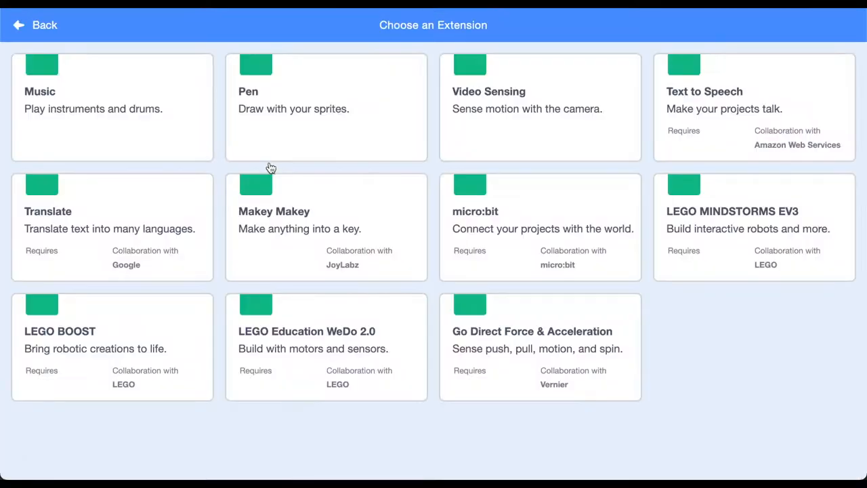
click(325, 106)
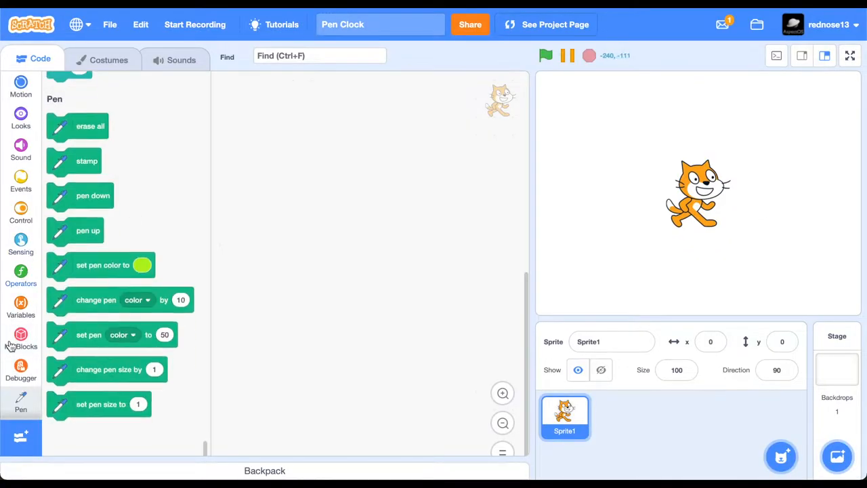
click(22, 336)
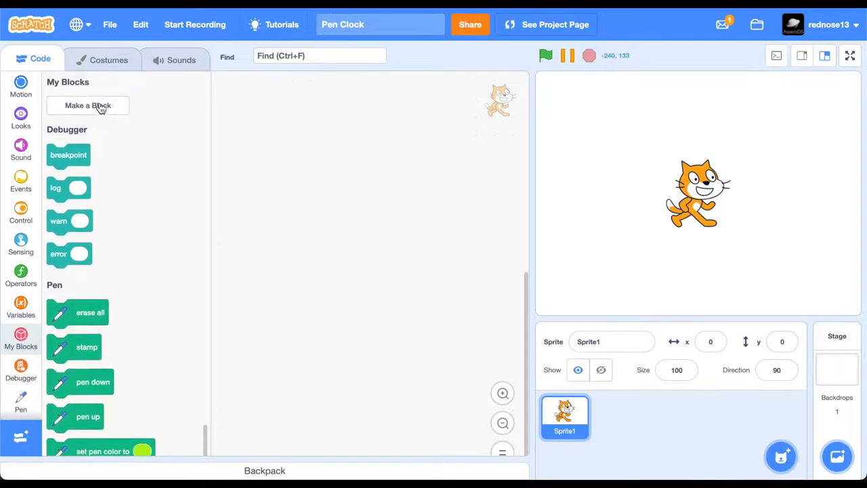
click(87, 105)
text(Draw Clock Radius:)
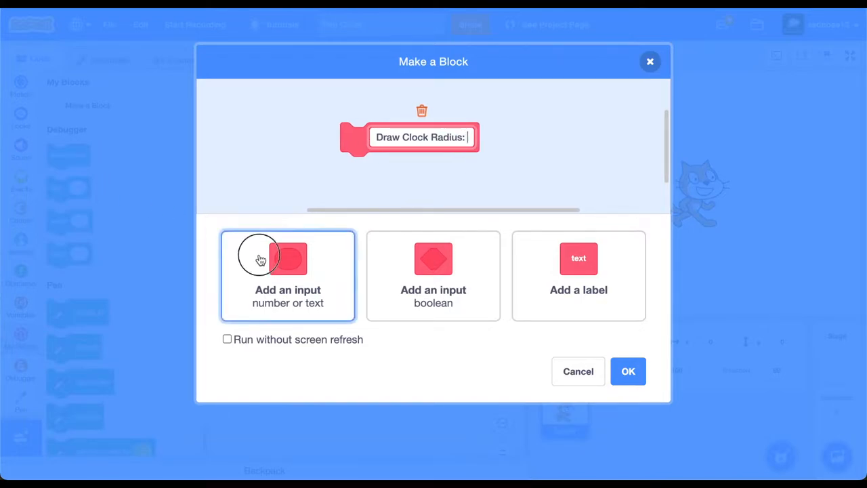
Create the 'Draw Clock Radius:' block with a Radius number input, running without screen refresh
click(287, 259)
text(Radius)
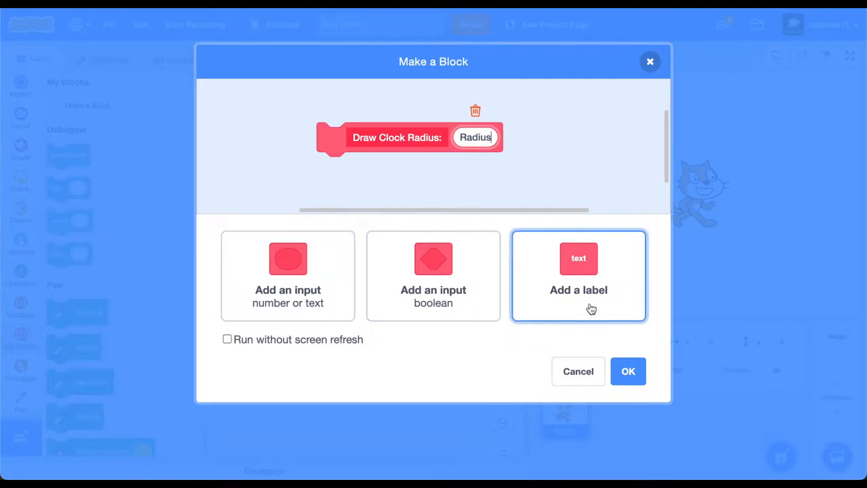
click(228, 338)
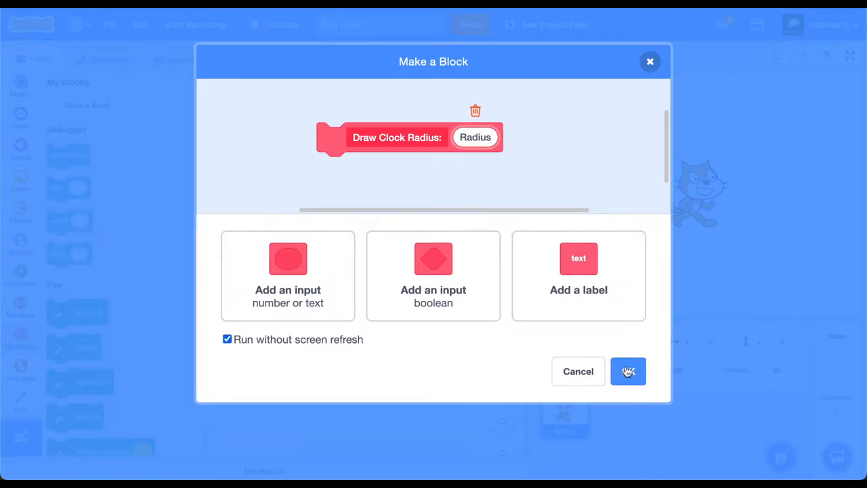
click(628, 372)
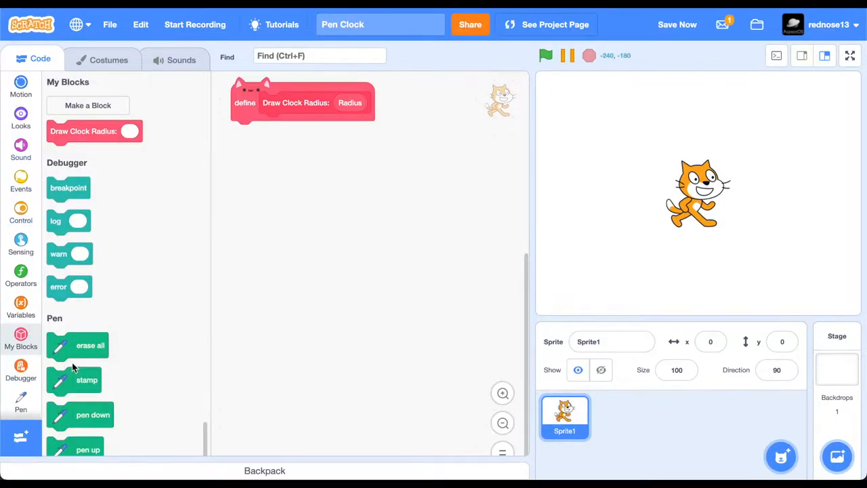
Stack erase all, point in direction 0, set pen size to 5 and a repeat loop under the define hat
drag(89, 345, 260, 134)
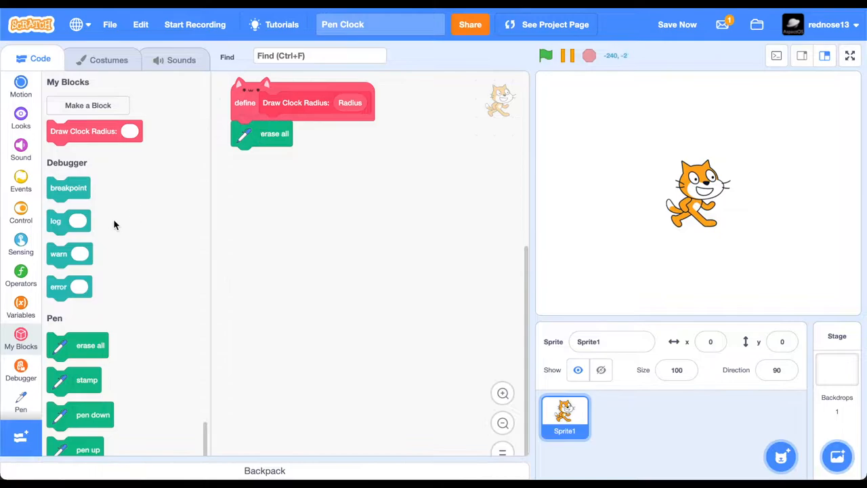
click(20, 87)
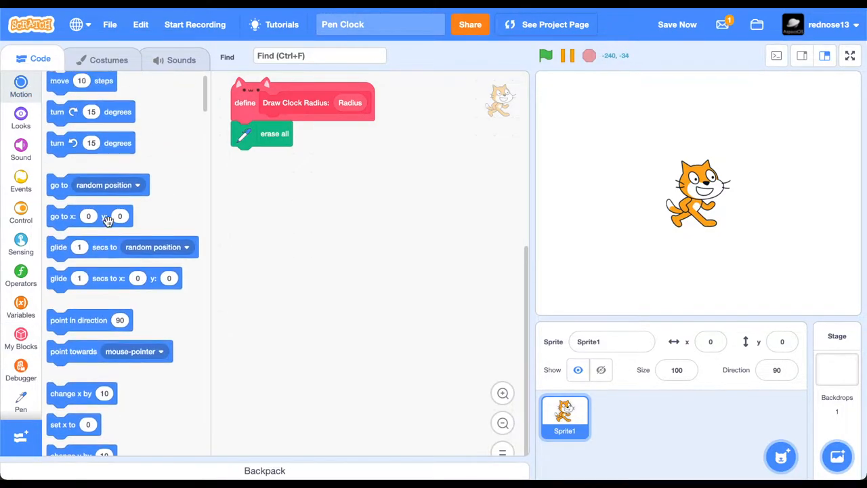
scroll(down, 3)
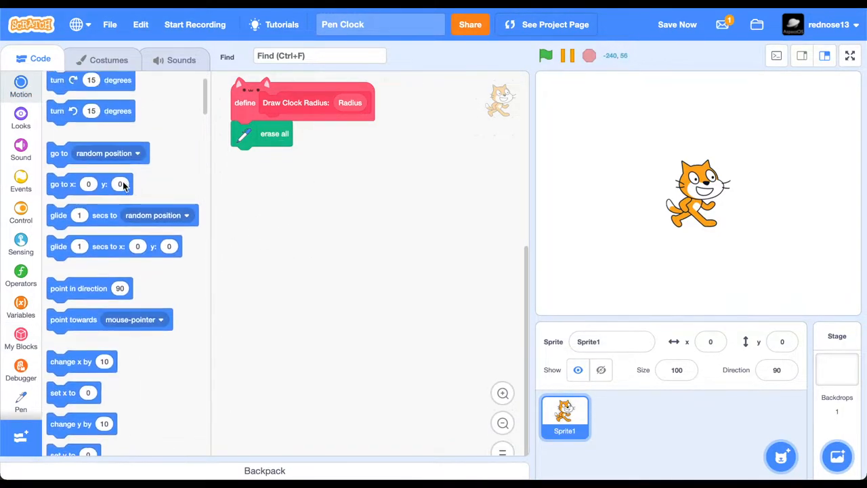
drag(79, 287, 264, 160)
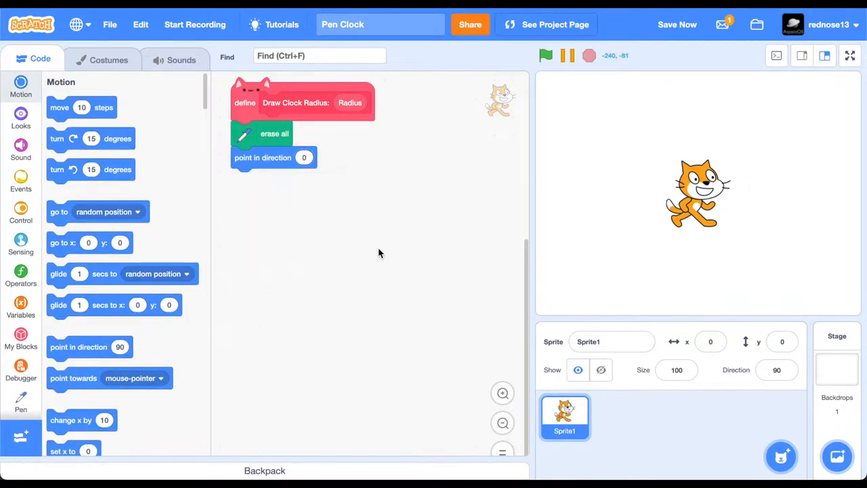
click(21, 403)
text(5)
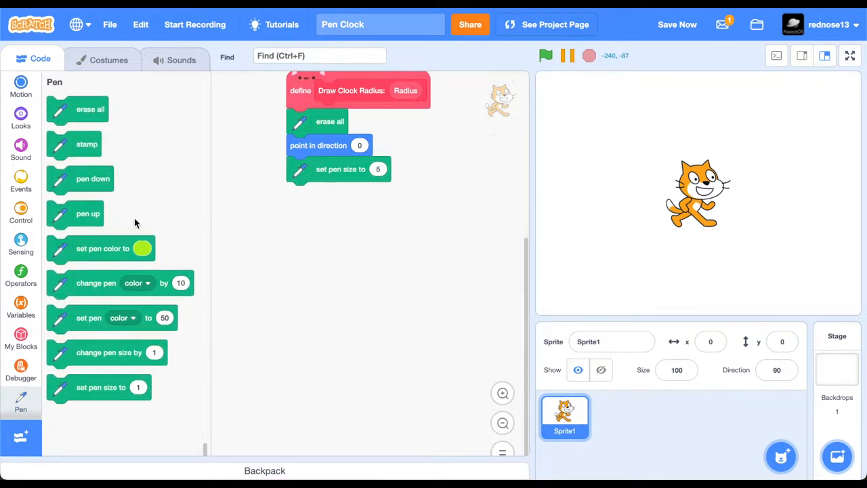
click(20, 212)
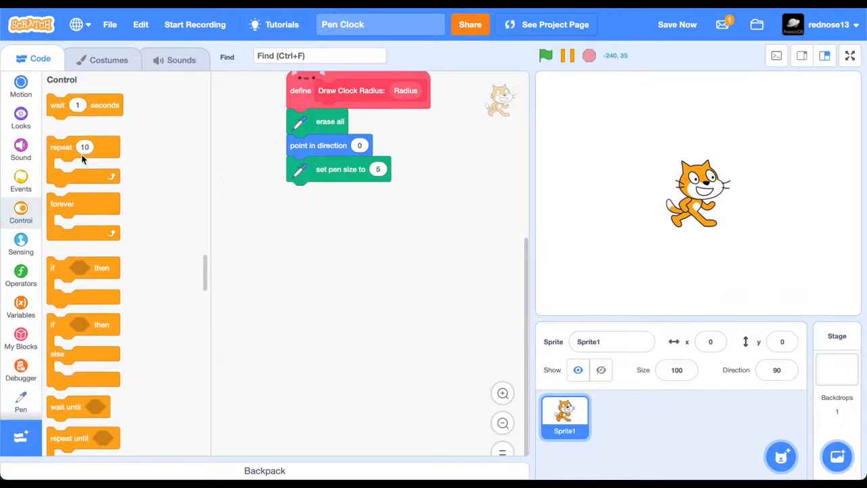
drag(84, 146, 323, 192)
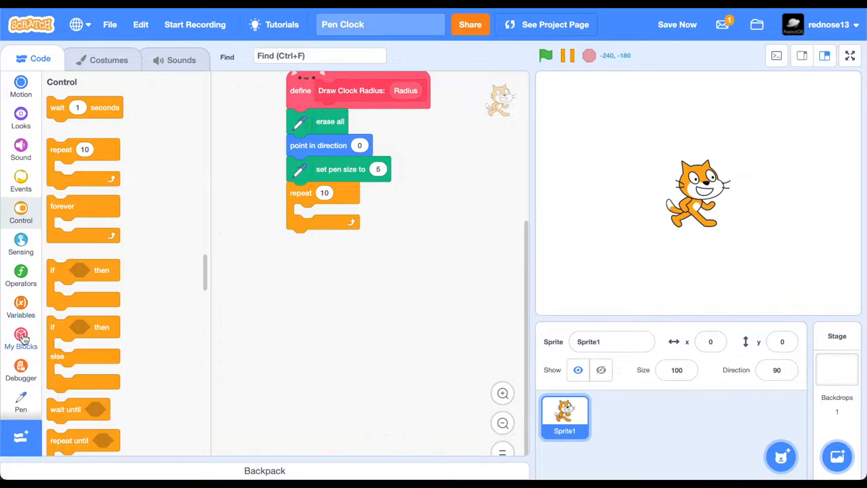
Repeat 360 times: pen up, go to x:0 y:0, move Radius steps, pen down, turn 1 degree
click(20, 336)
text(360)
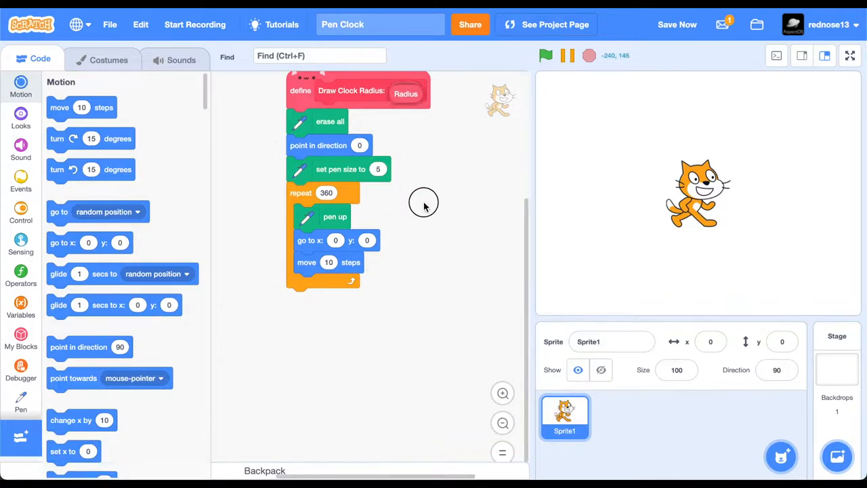
drag(407, 93, 336, 263)
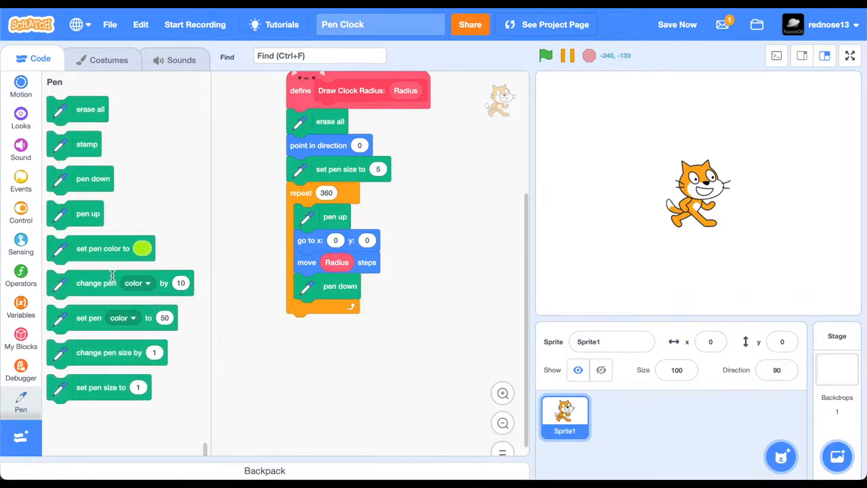
click(20, 87)
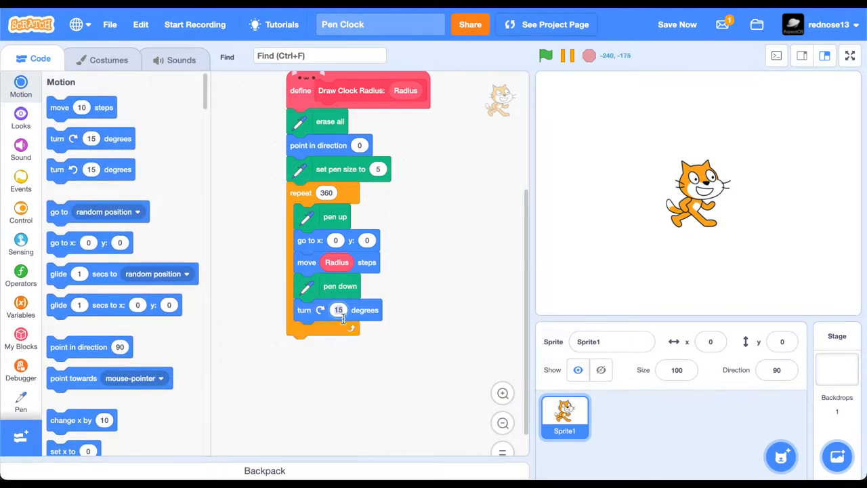
text(1)
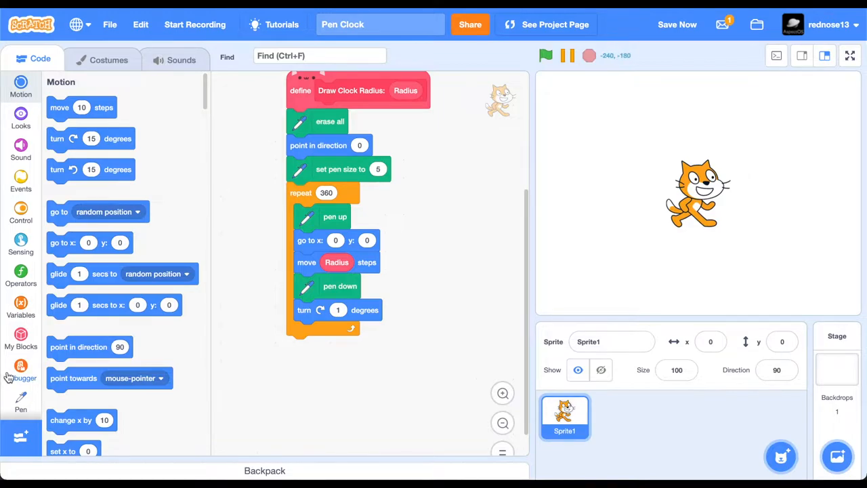
Run Draw Clock Radius with 100 to draw a blue circle and hide the cat sprite
click(22, 344)
text(100)
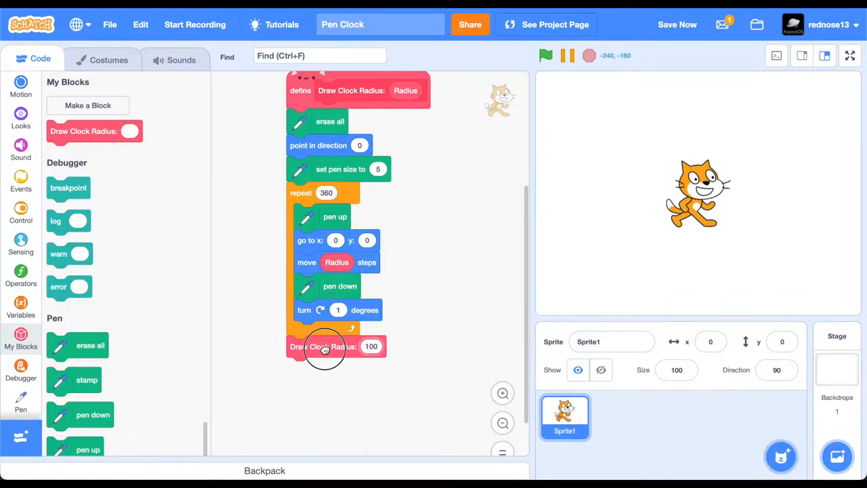
click(324, 347)
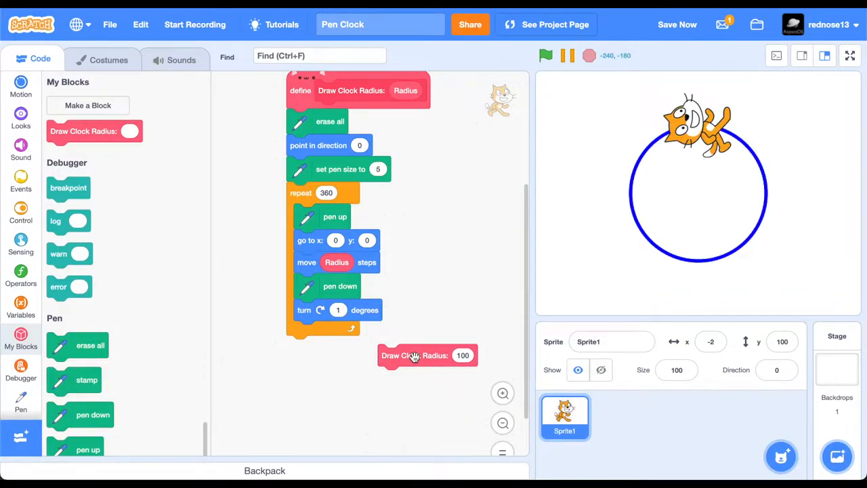
click(600, 370)
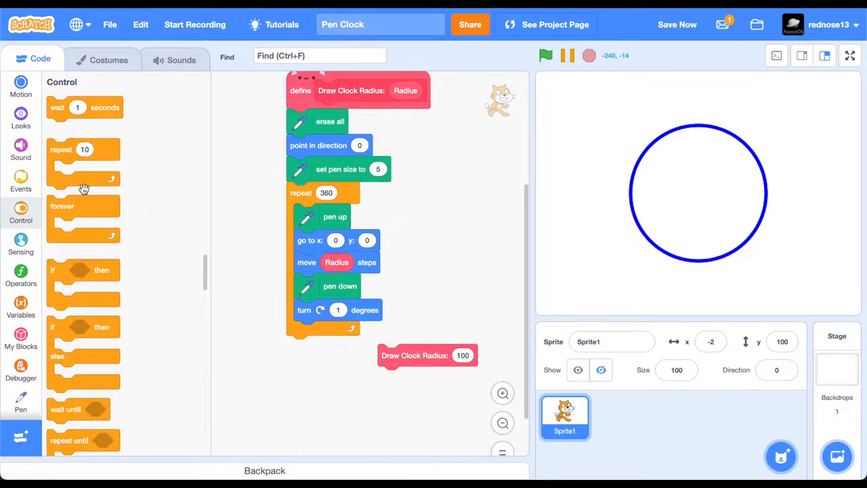
Add a repeat-12 tick loop duplicating the drawing steps with move distance Radius minus 15
drag(81, 163, 324, 361)
text(12)
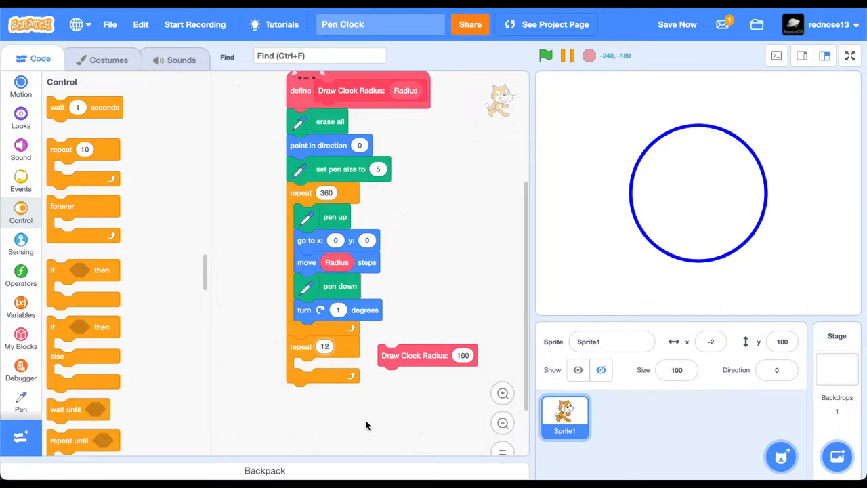
mouse_move(638, 168)
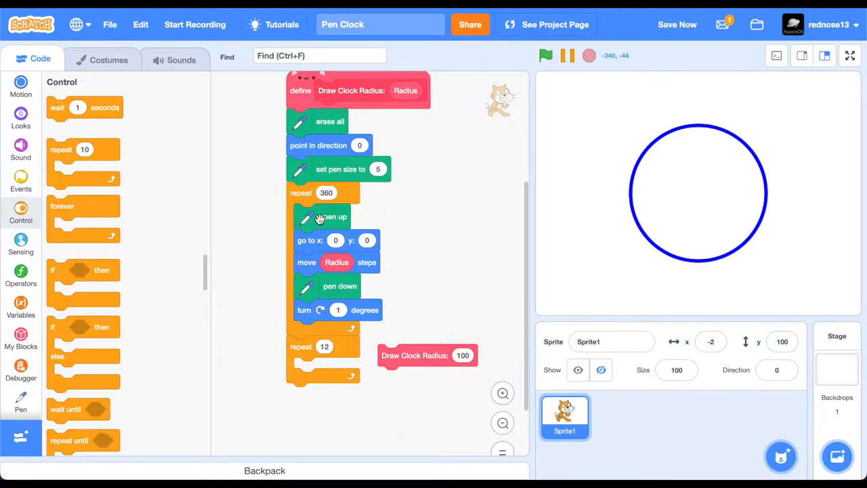
right_click(328, 217)
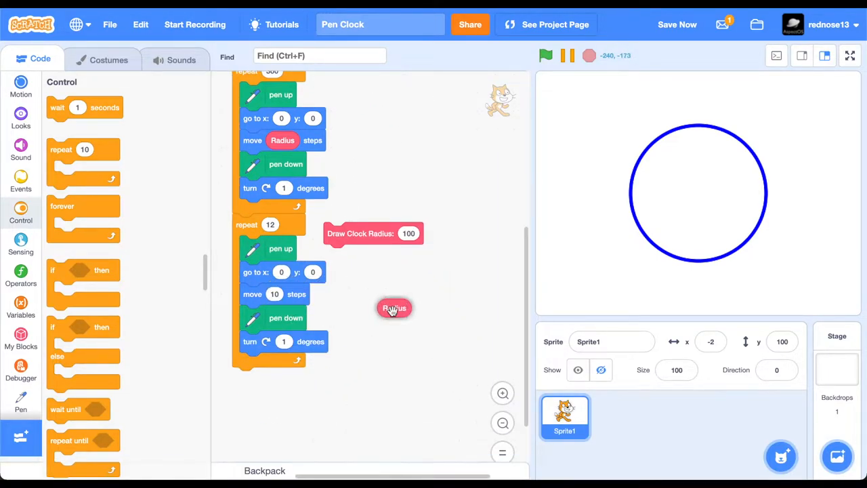
click(21, 274)
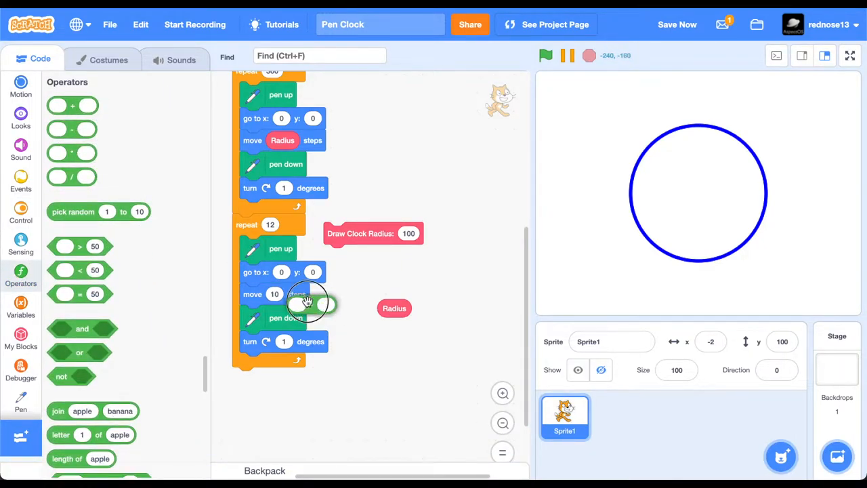
drag(394, 309, 292, 293)
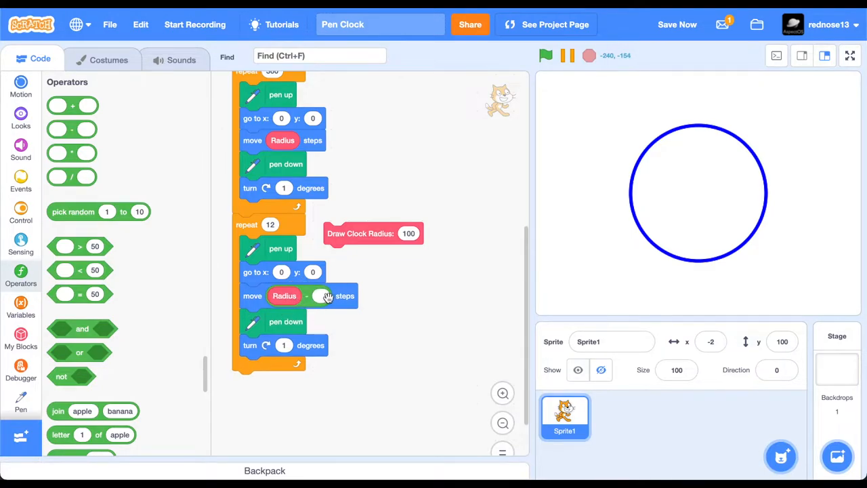
click(322, 296)
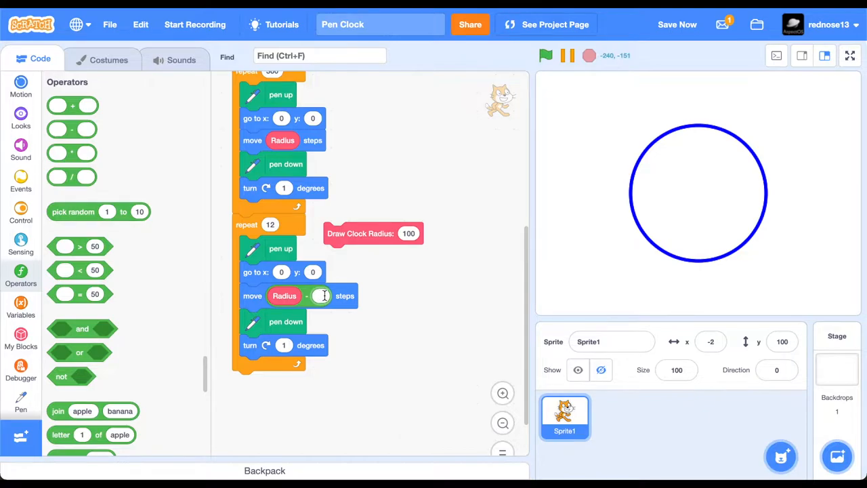
text(15)
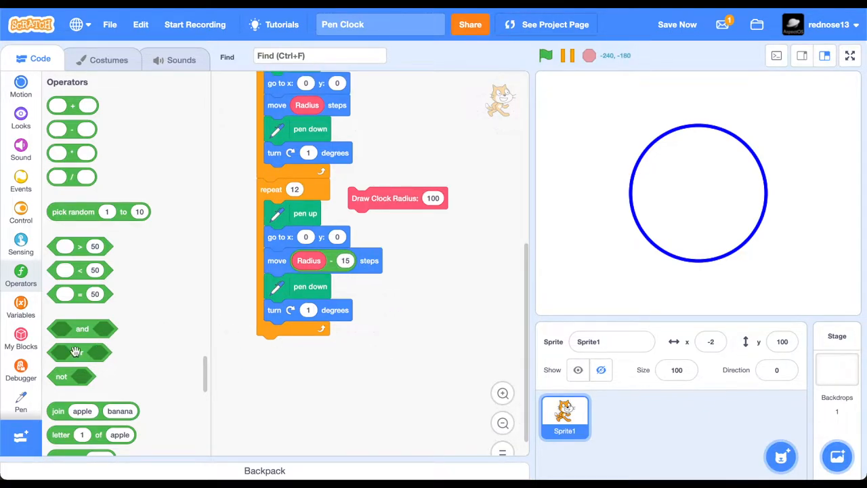
click(20, 399)
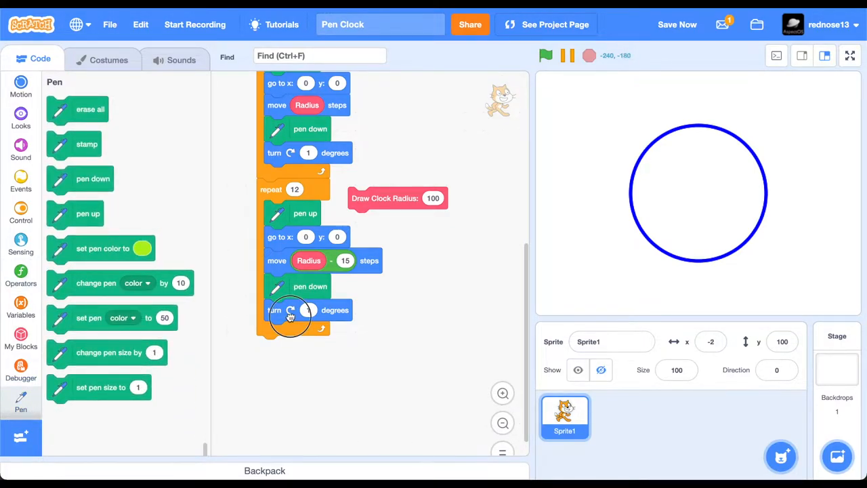
Have each of the 12 passes draw a 15-step tick line and then turn 5 degrees
drag(290, 309, 390, 347)
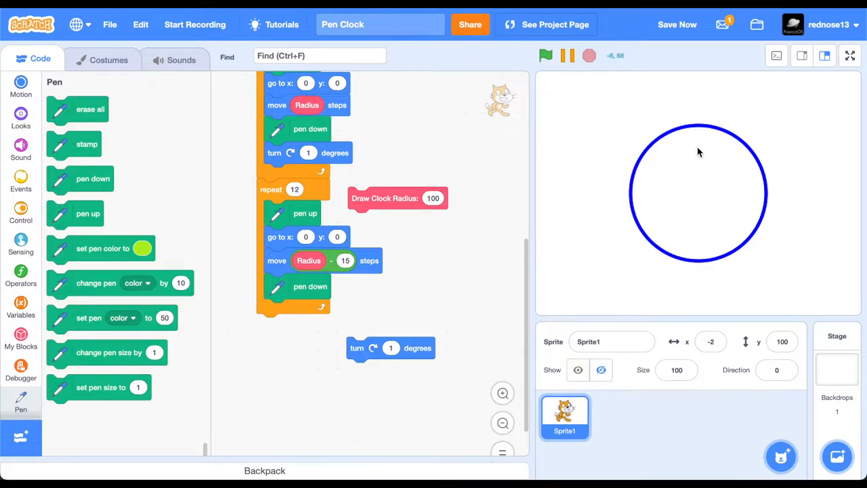
mouse_move(699, 132)
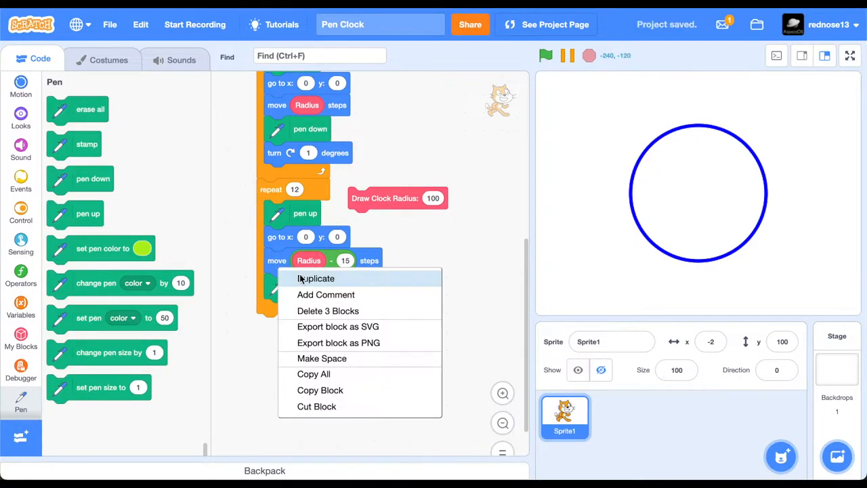
click(314, 279)
text(5)
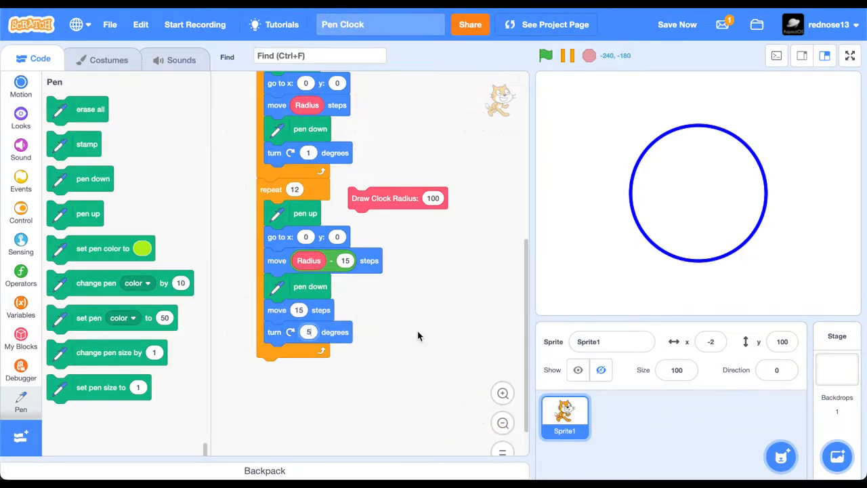
mouse_move(652, 174)
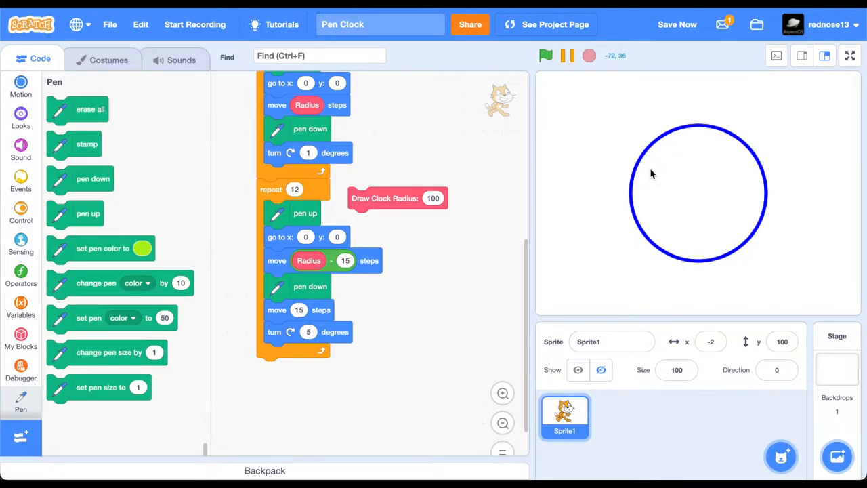
mouse_move(455, 228)
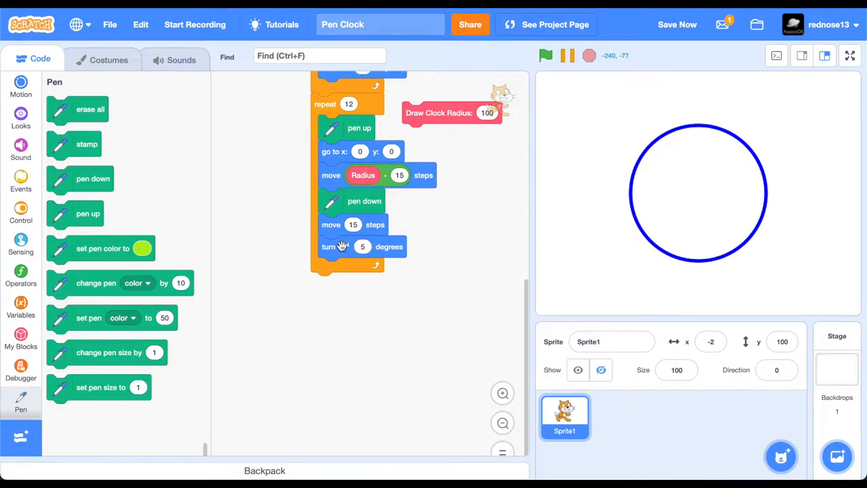
Nest a repeat-5 loop drawing minor ticks from Radius minus 4 steps, turning 5 degrees
click(20, 212)
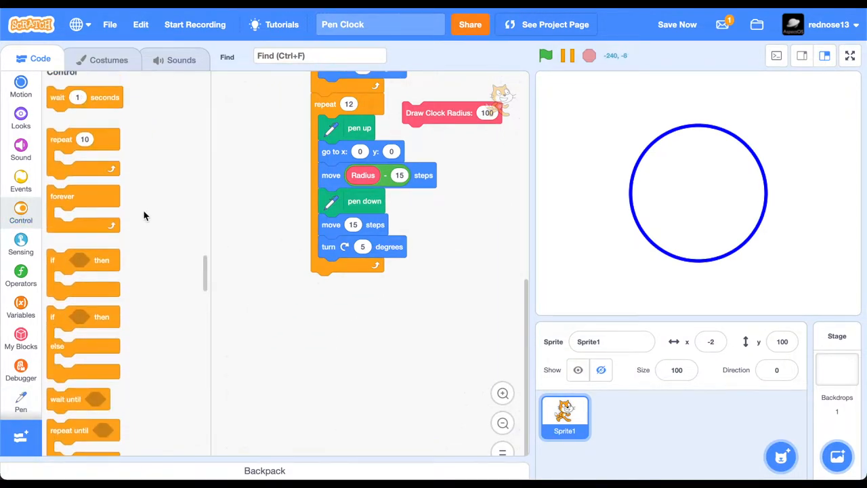
drag(84, 149, 349, 268)
text(5)
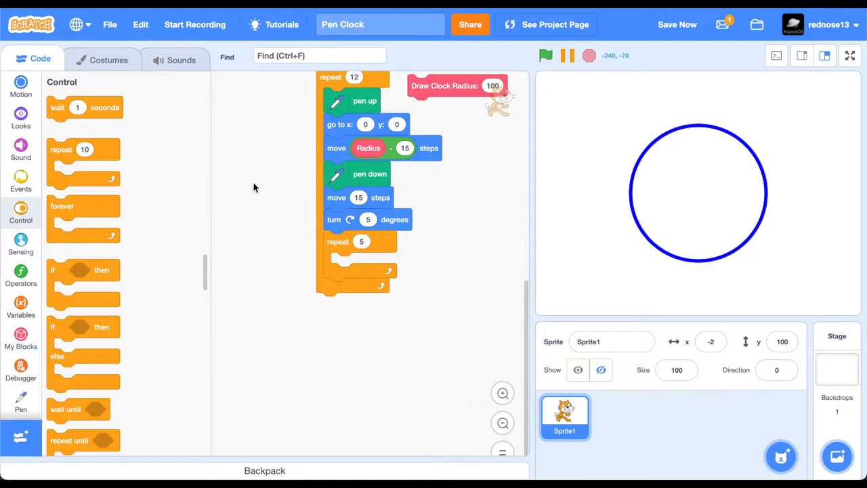
mouse_move(463, 157)
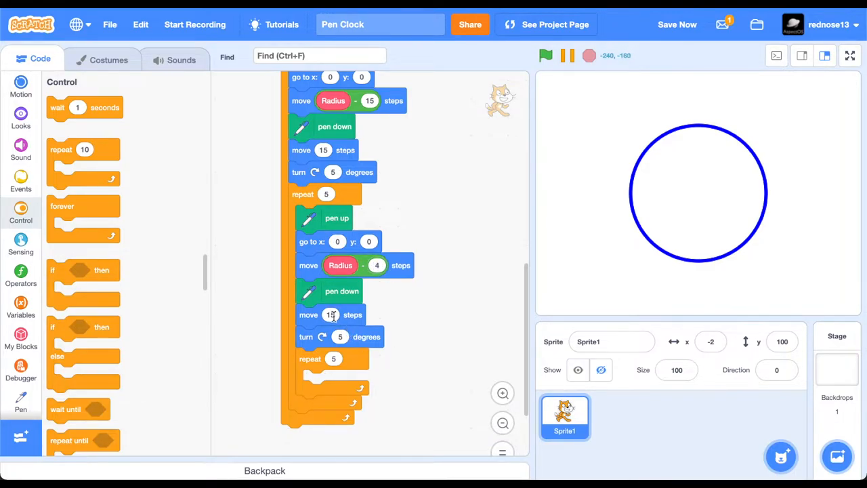
click(328, 314)
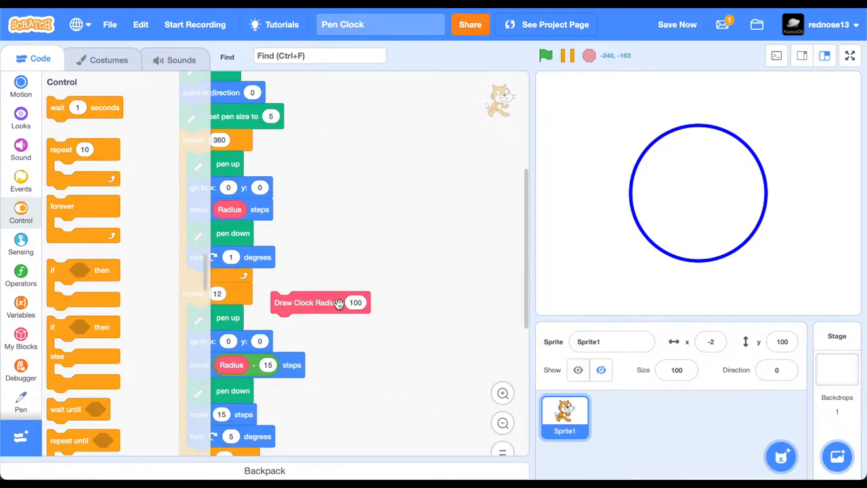
Set the pen colour to black (Brightness 0) so the clock face and ticks draw black
click(312, 302)
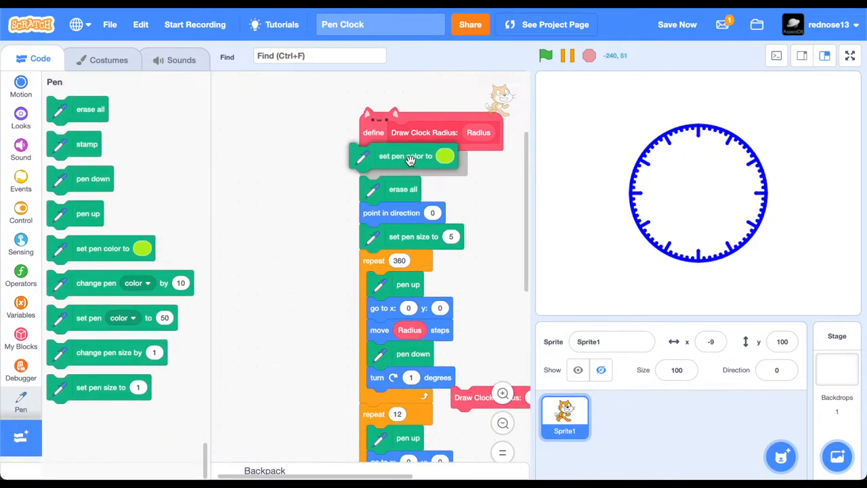
click(444, 155)
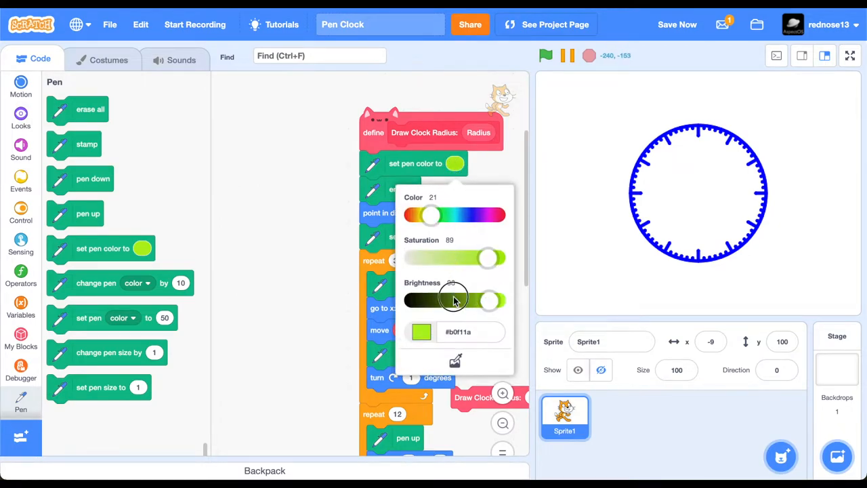
click(304, 302)
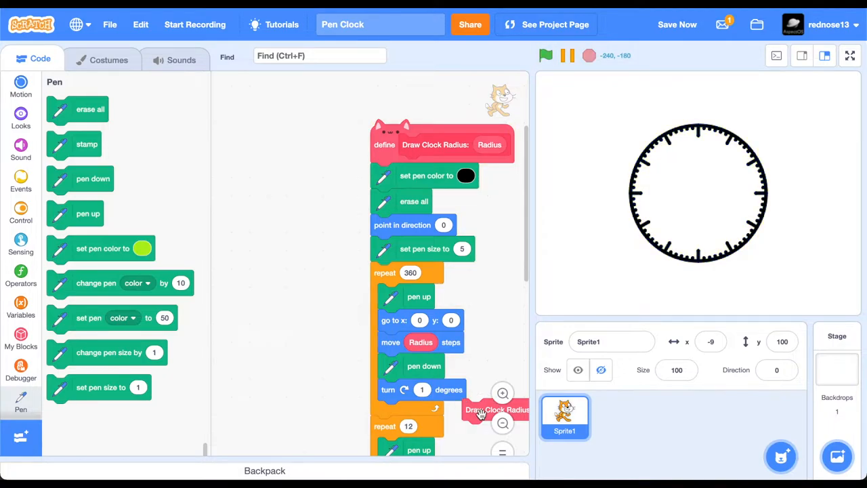
Create the 'Draw Hour Hand Length:' block with a Length input, running without screen refresh
scroll(down, 3)
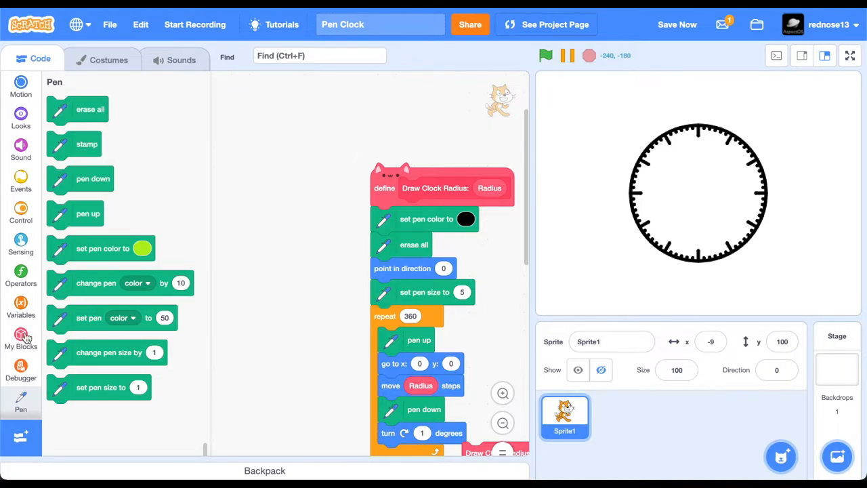
click(22, 339)
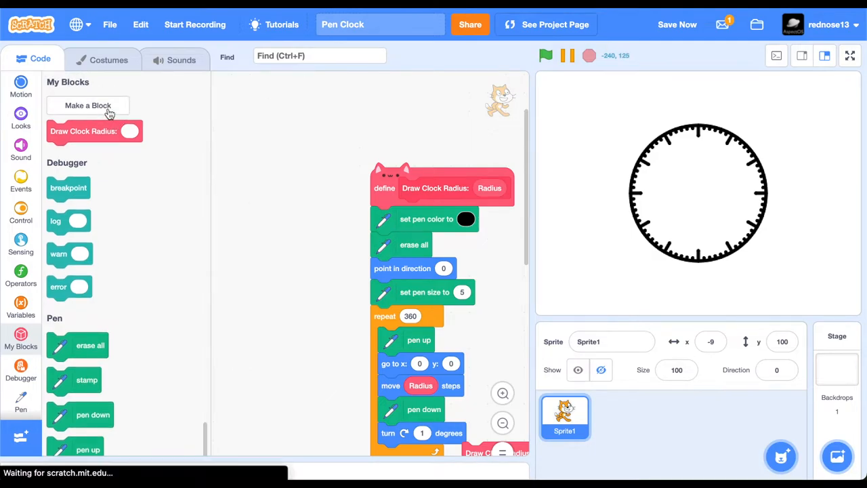
click(87, 105)
text(Leng)
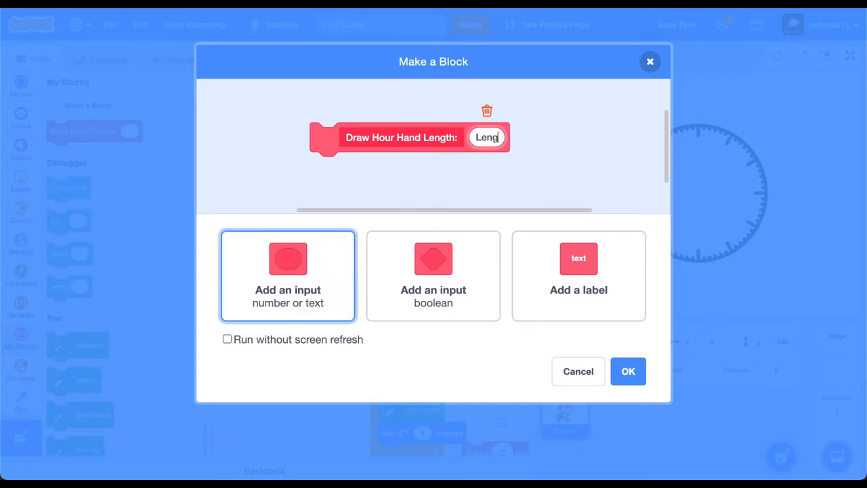
click(227, 338)
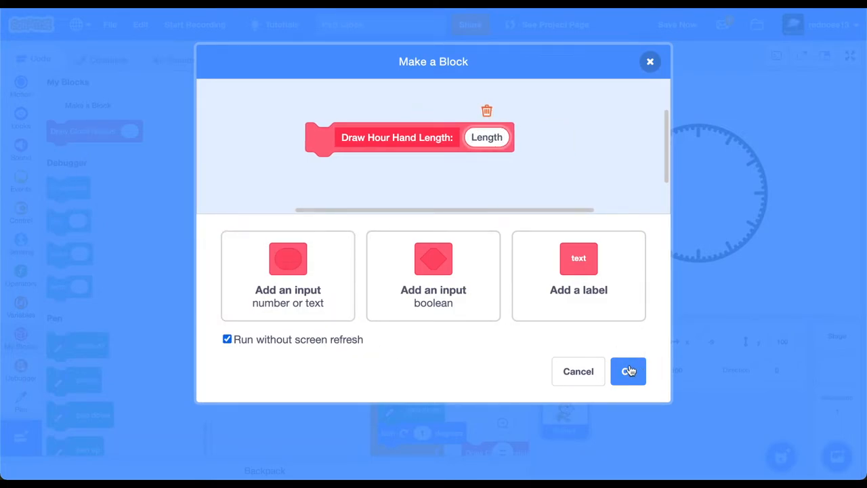
click(628, 371)
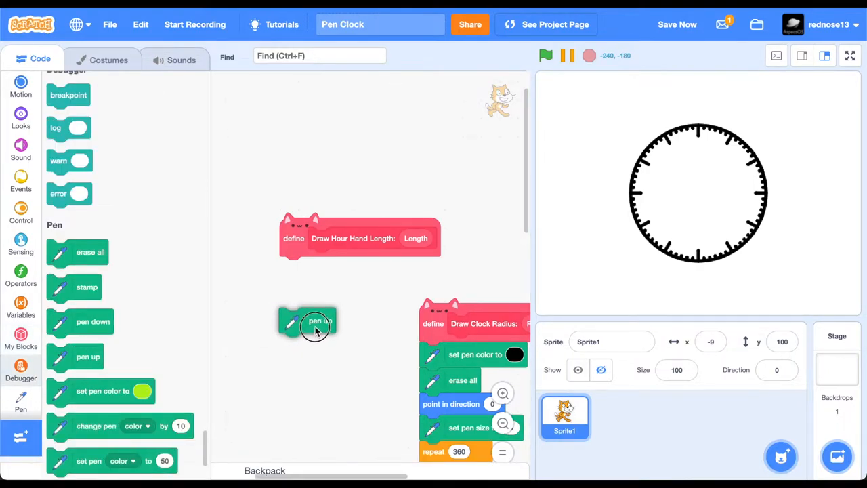
Add pen up, go to 0,0 and point 90, then build a (360 / 12) * ( ) expression
drag(314, 324, 319, 268)
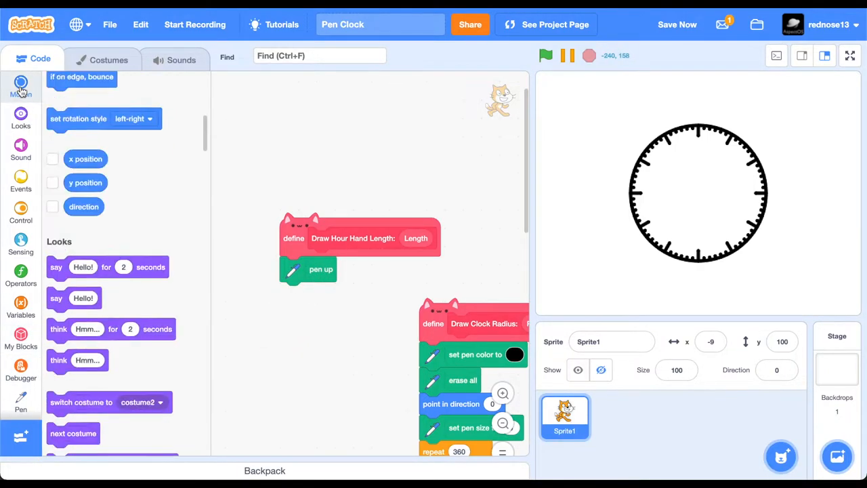
click(22, 84)
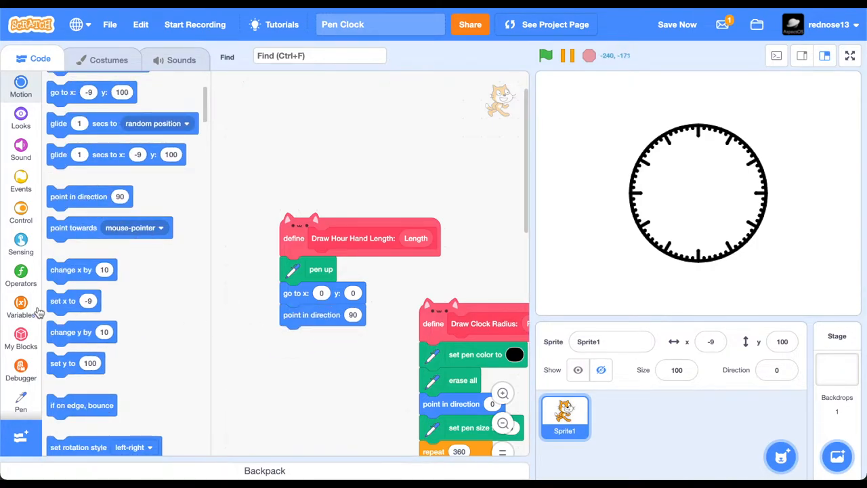
click(22, 274)
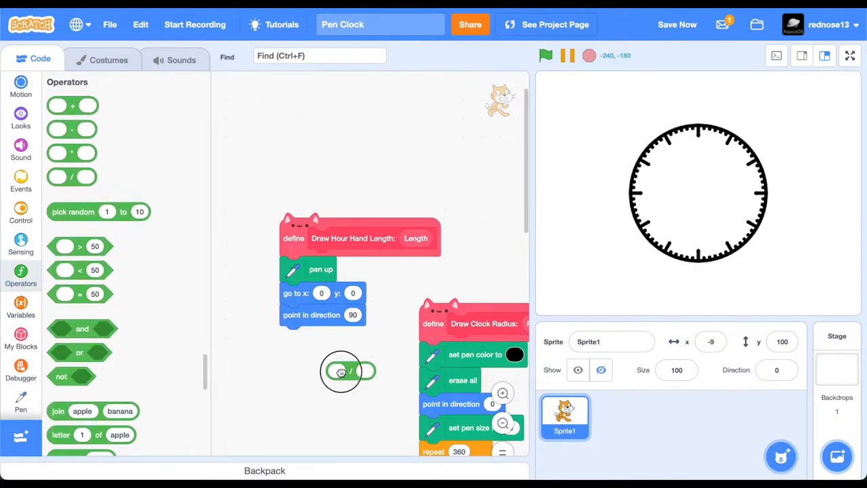
text(360)
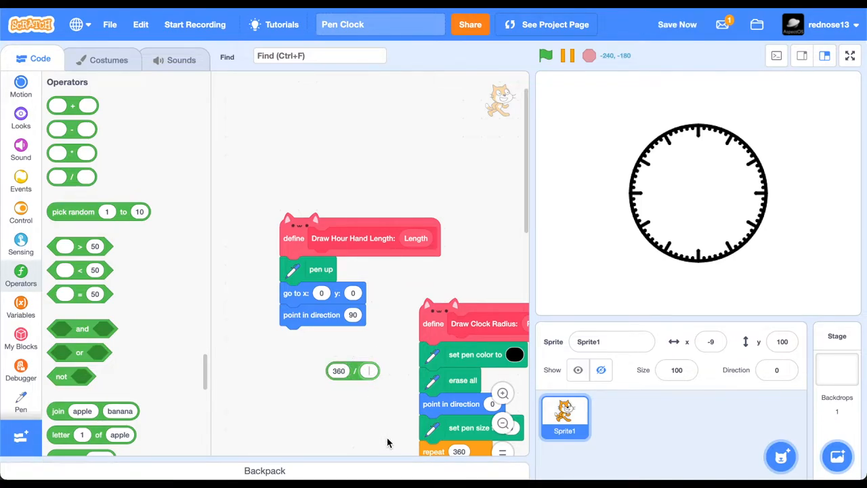
text(12)
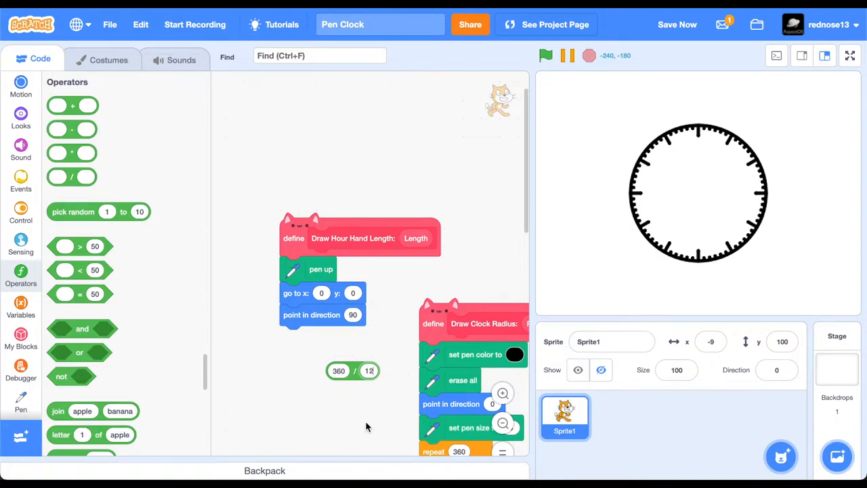
mouse_move(365, 402)
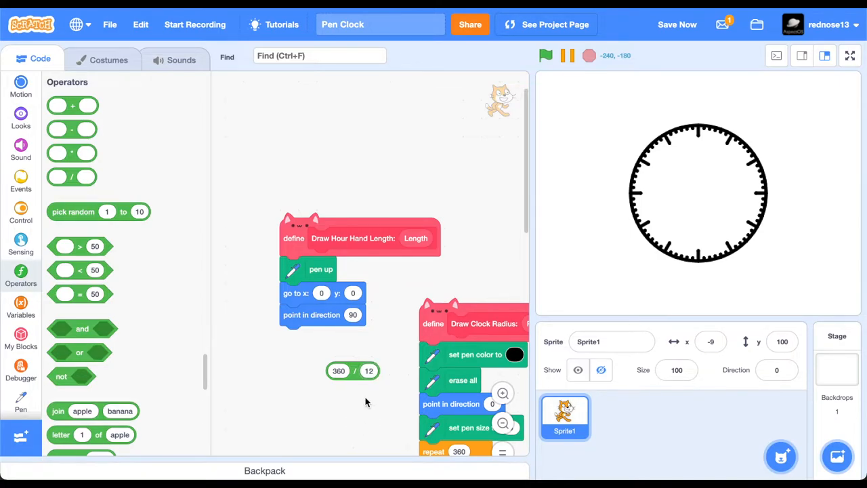
drag(352, 371, 313, 371)
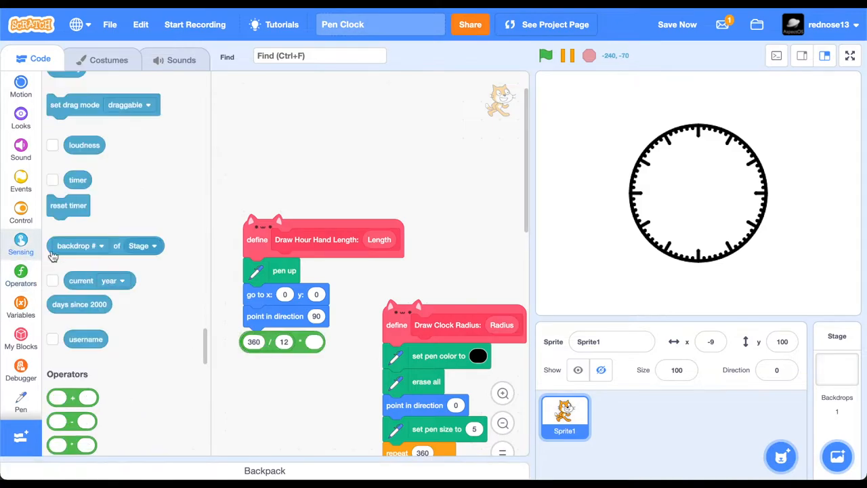
Fill the multiply slot with current hour and duplicate current hour into the added term
scroll(down, 3)
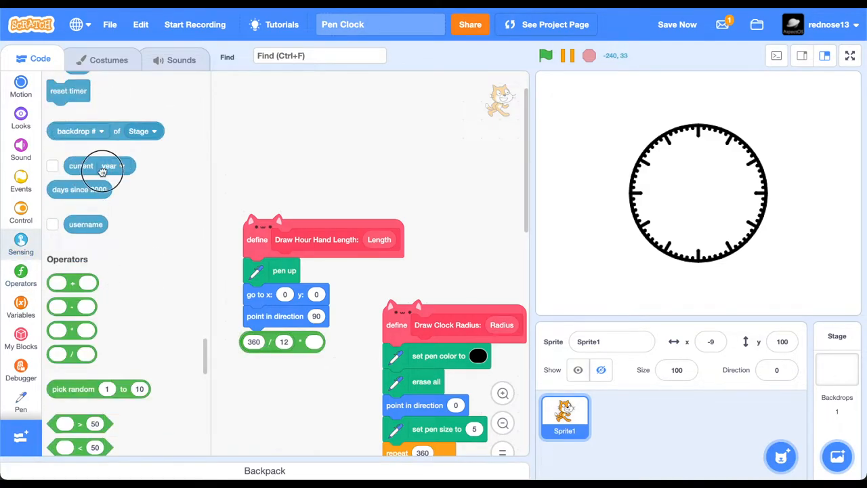
click(361, 342)
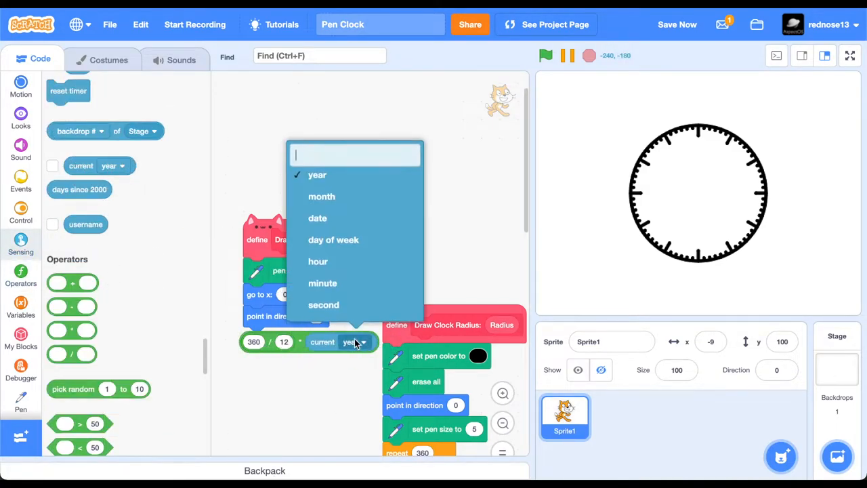
click(317, 261)
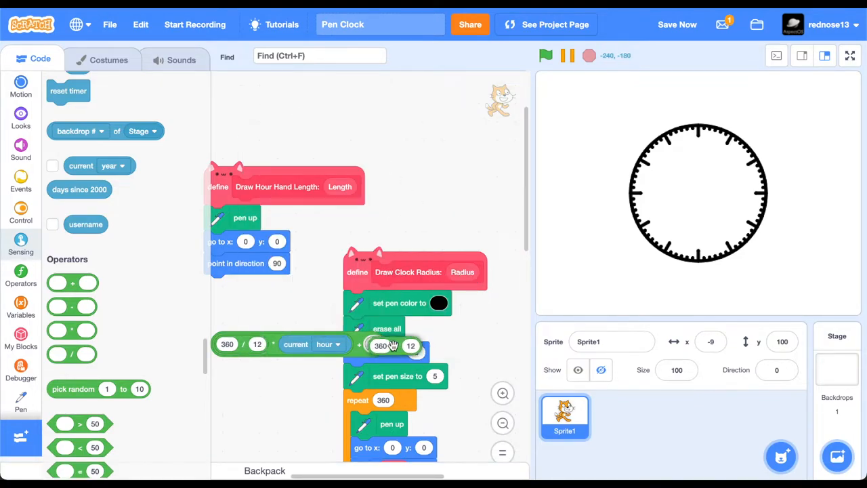
right_click(285, 187)
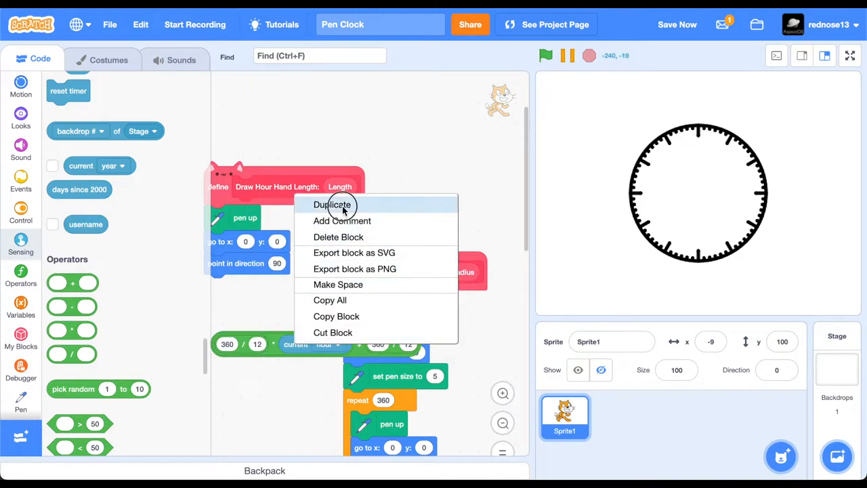
click(333, 205)
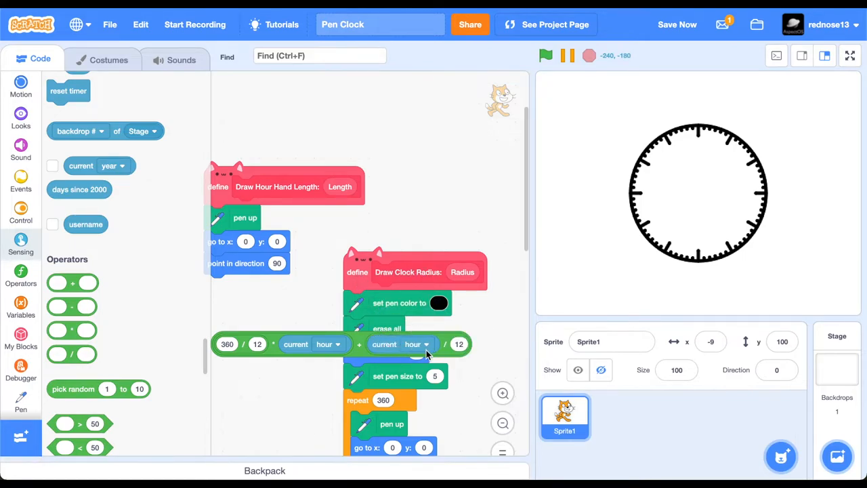
click(420, 345)
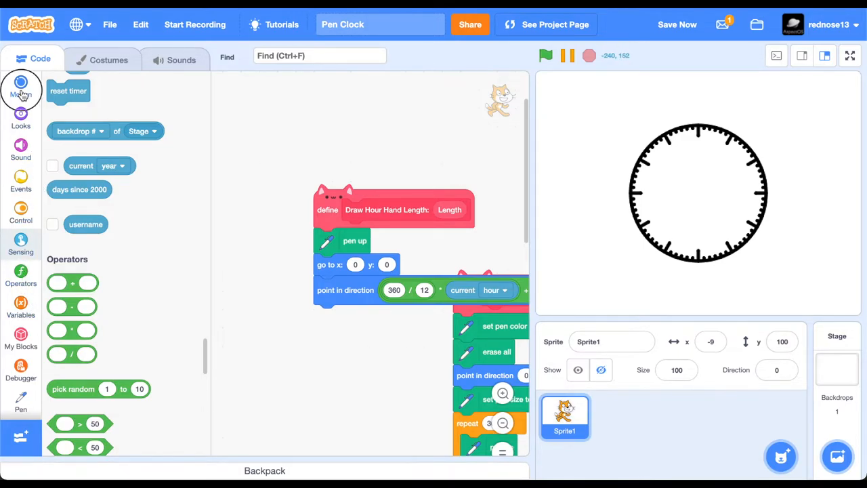
End the hour-hand definition with pen down and move Length steps, then place a Draw Hour Hand block
click(22, 404)
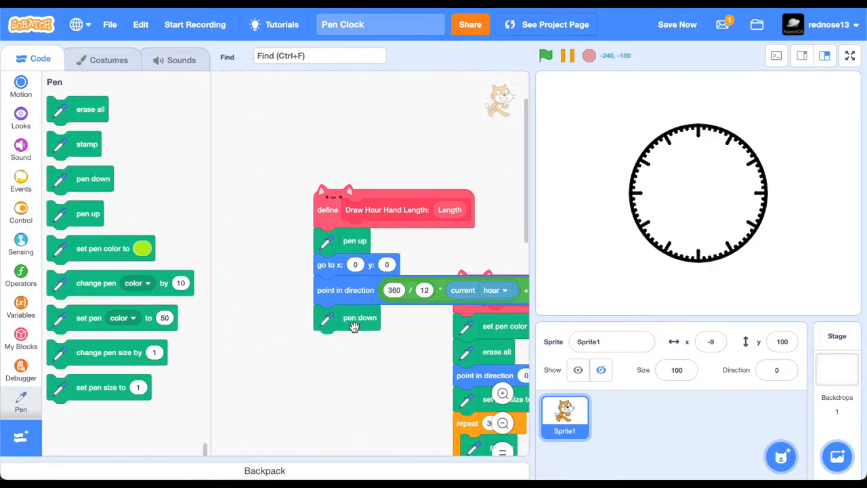
click(20, 87)
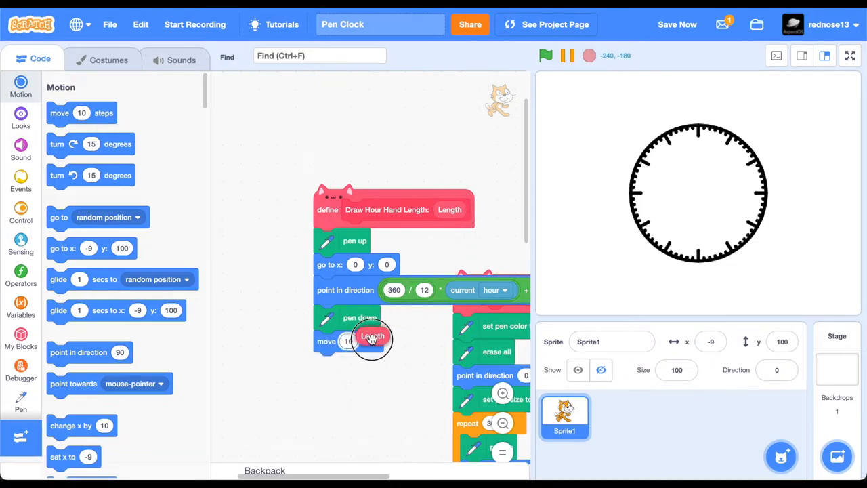
drag(371, 336, 356, 342)
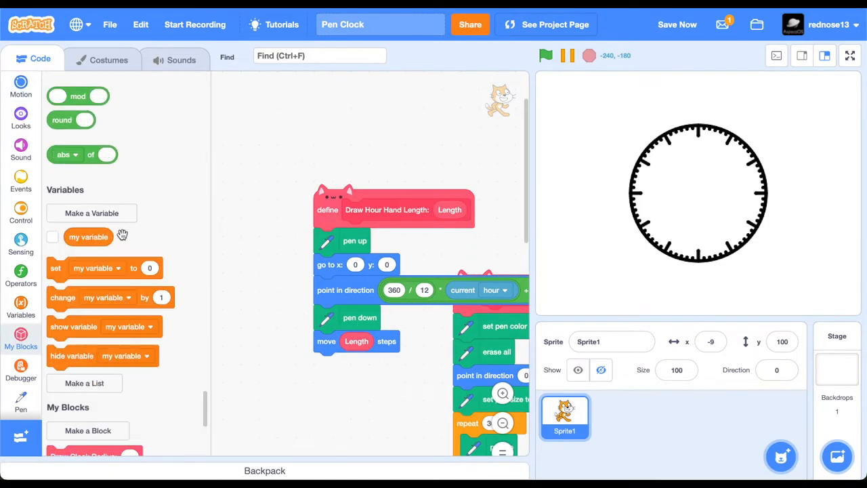
scroll(down, 3)
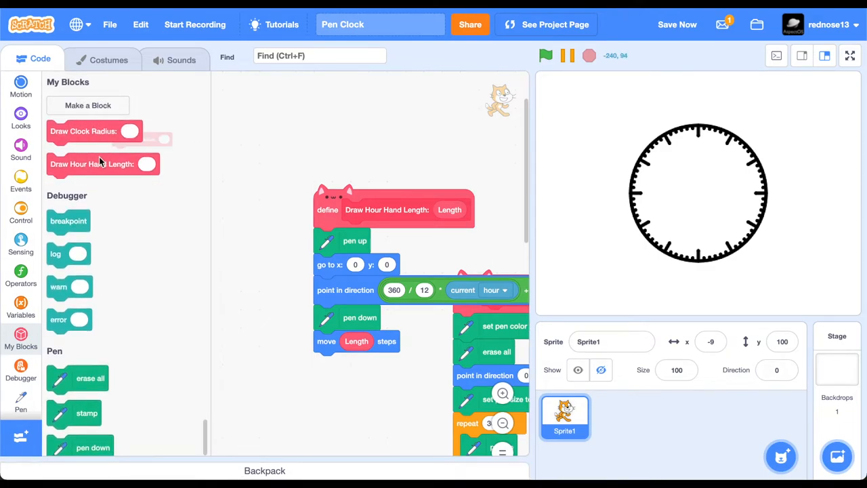
drag(92, 164, 316, 393)
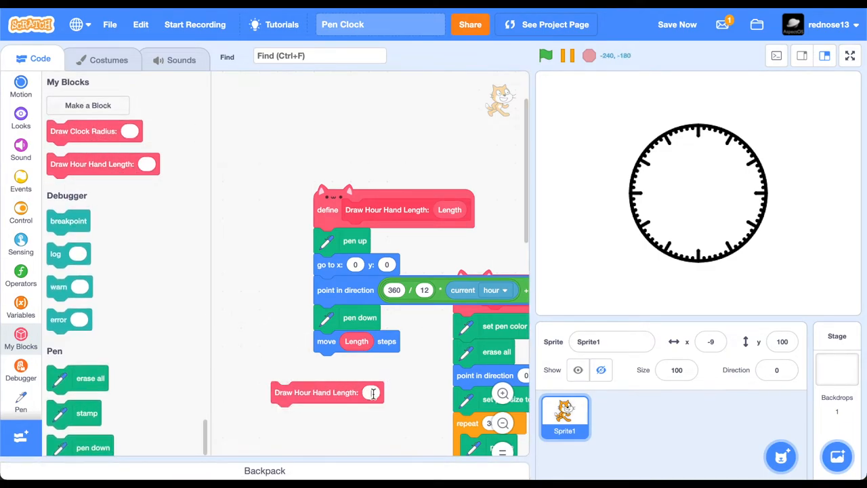
text(15)
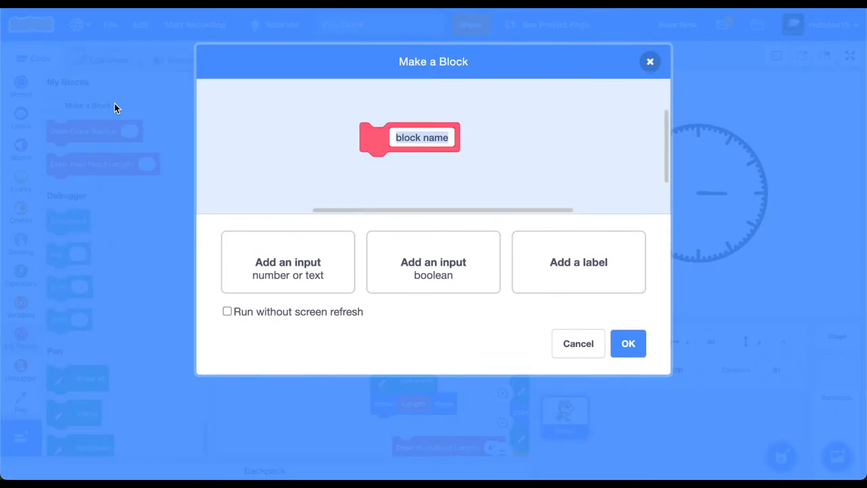
Make a 'Draw Minute Hand Length:' block with Length input whose direction uses the current minute
text(Draw Minute Hand)
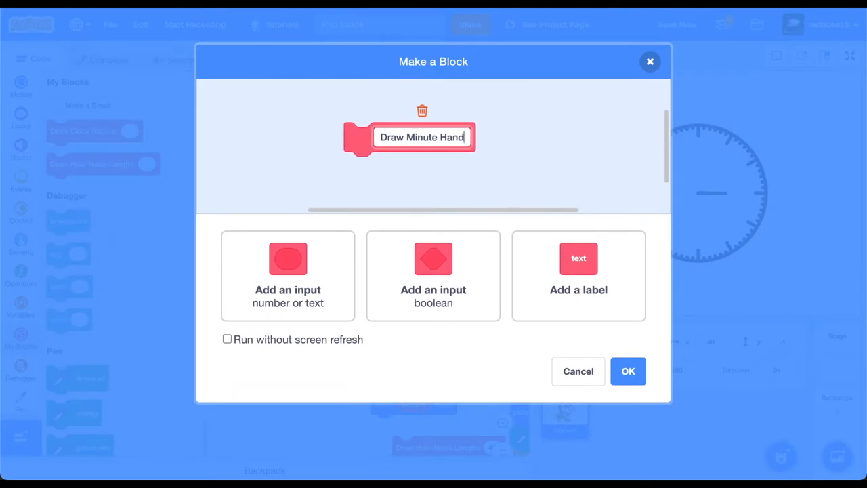
text(:)
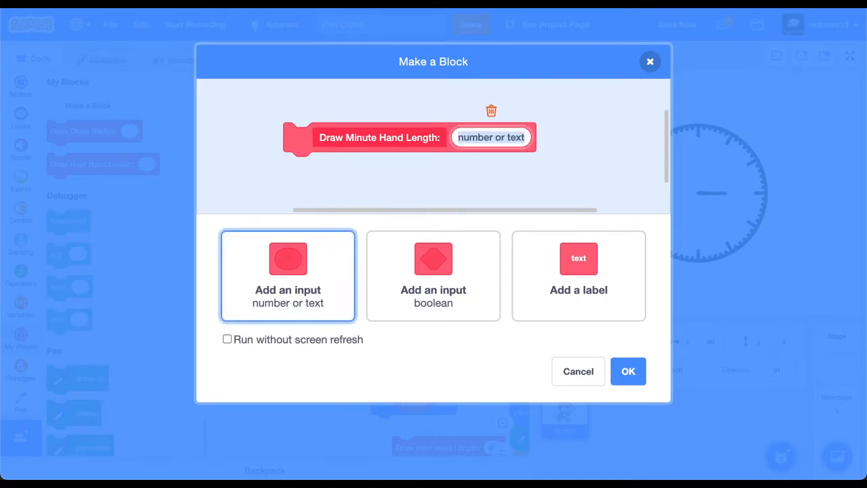
text(Length)
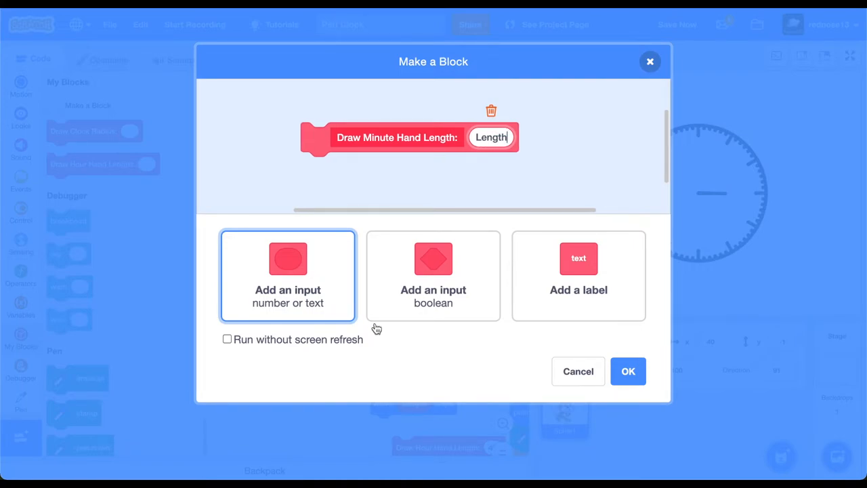
click(227, 339)
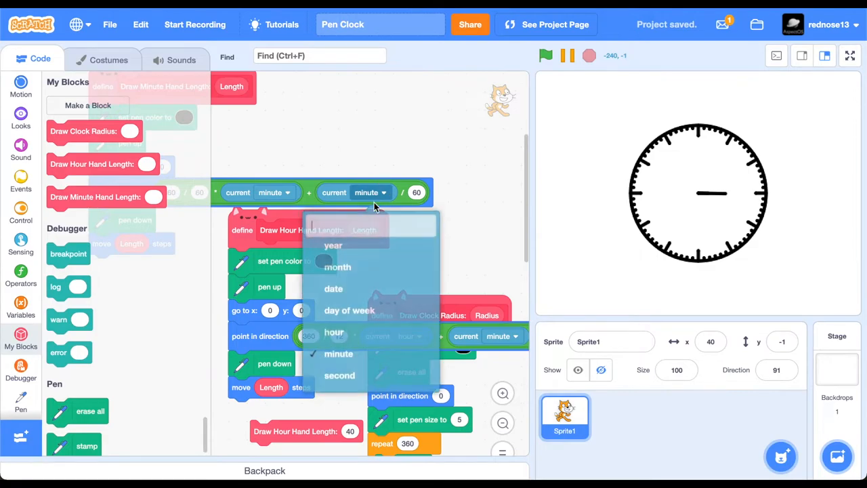
click(339, 374)
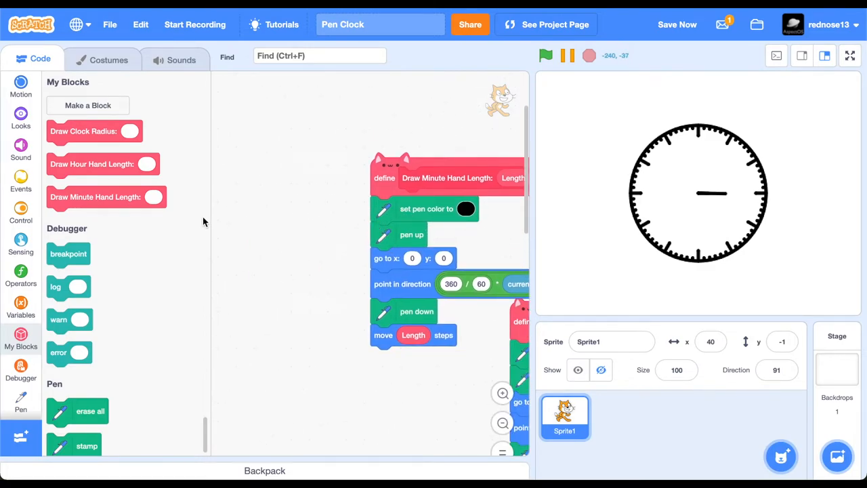
Make a 'Draw Second Hand Length:' block with Length input and set its pen colour to red
click(86, 106)
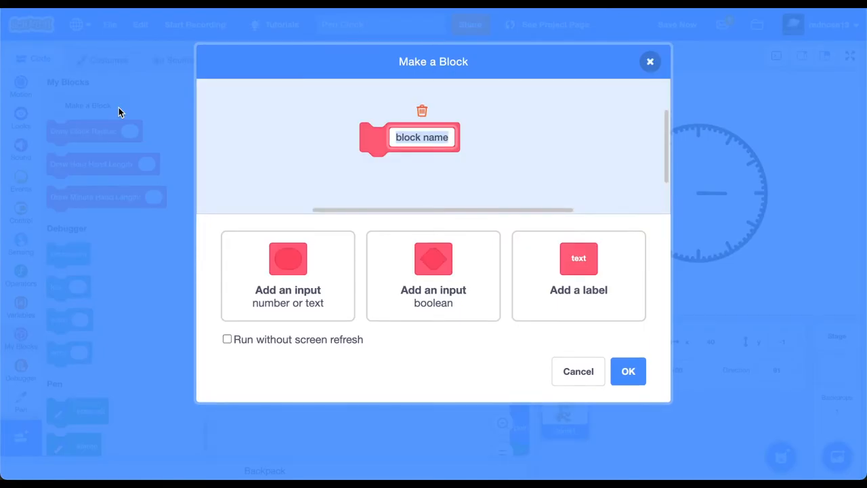
text(Draw Second Hand Length:)
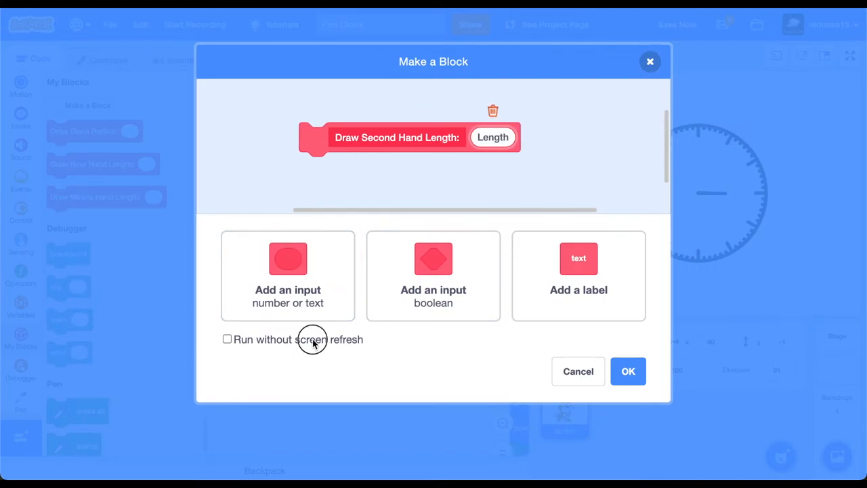
click(628, 371)
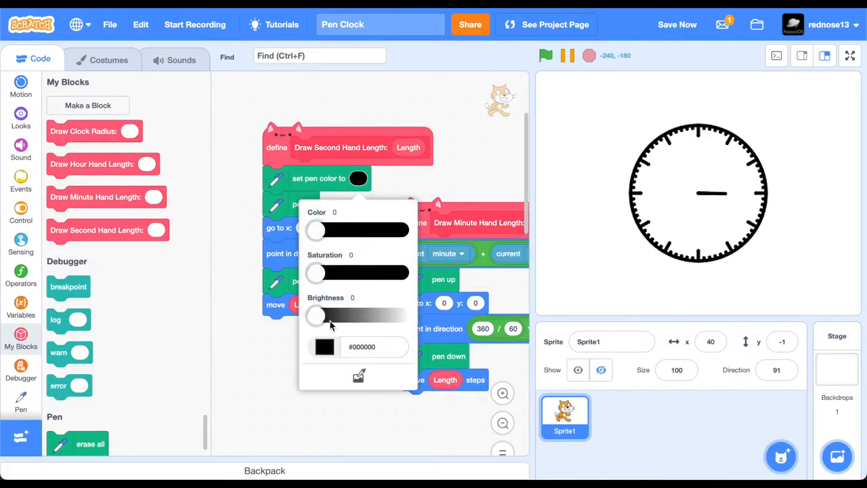
drag(317, 315, 401, 315)
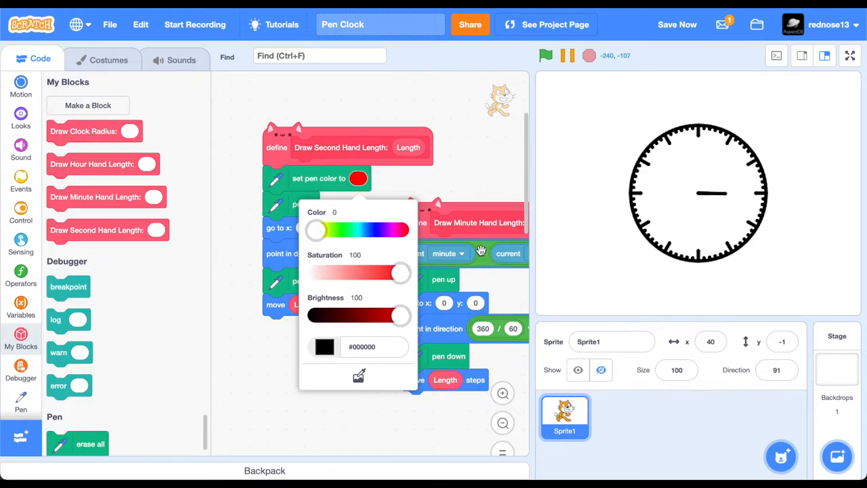
click(474, 262)
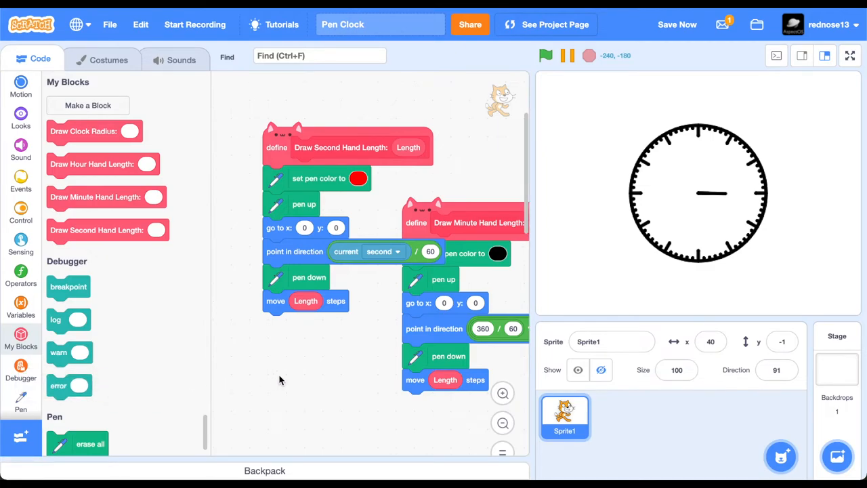
mouse_move(423, 434)
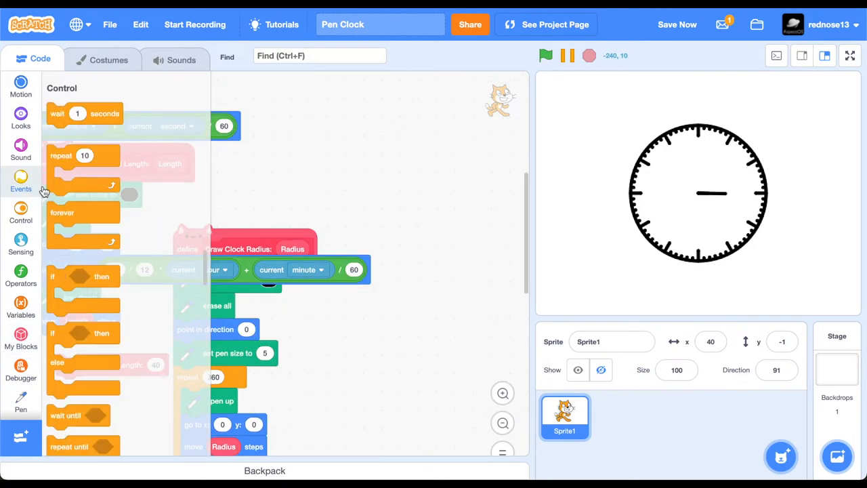
Under green flag forever, call Draw Clock 100 and hour, minute, second hands 40, 70, 70
click(20, 182)
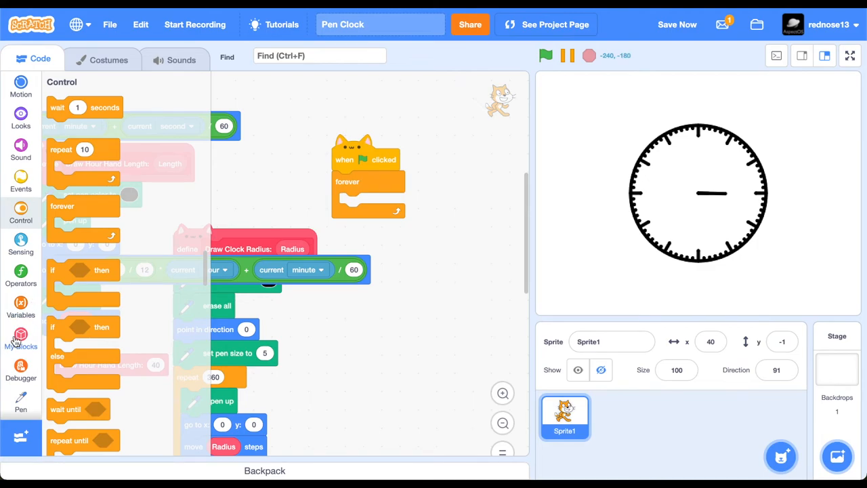
click(20, 341)
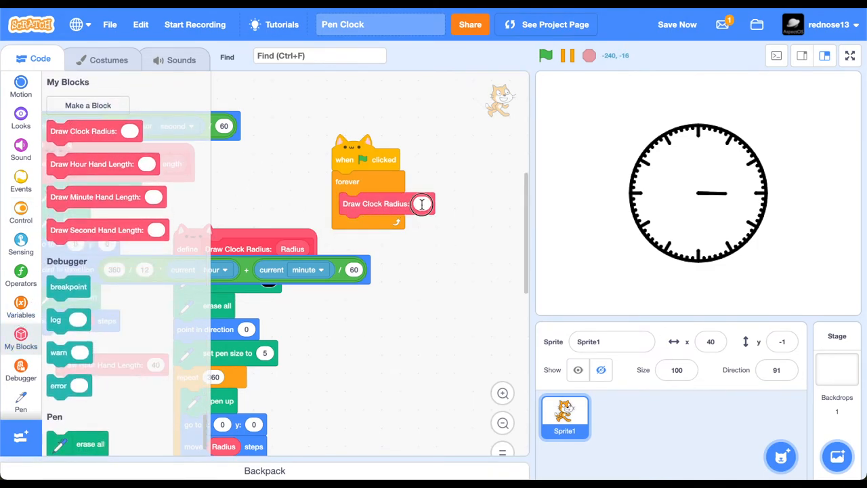
text(100)
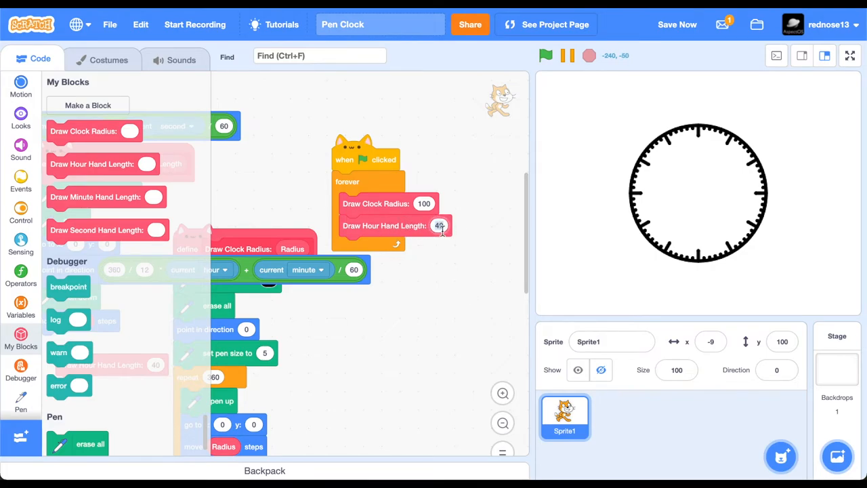
right_click(374, 225)
text(70)
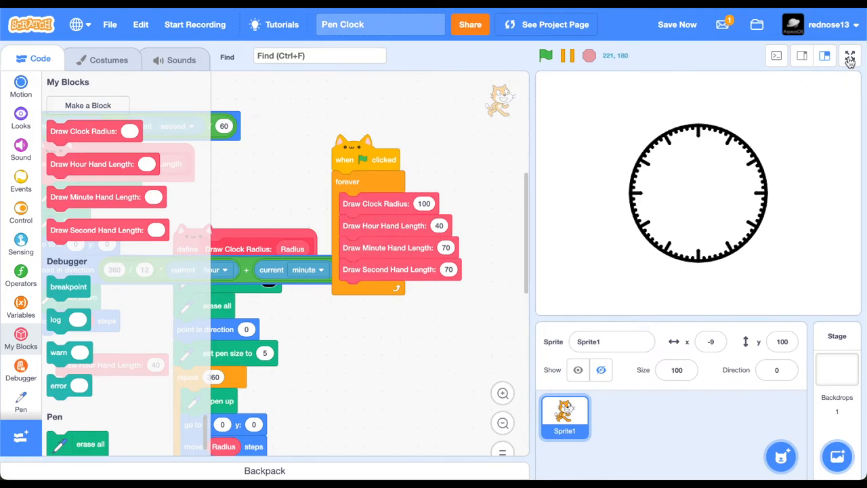
Run the clock on the full-size stage with the green flag, then exit full screen
click(848, 54)
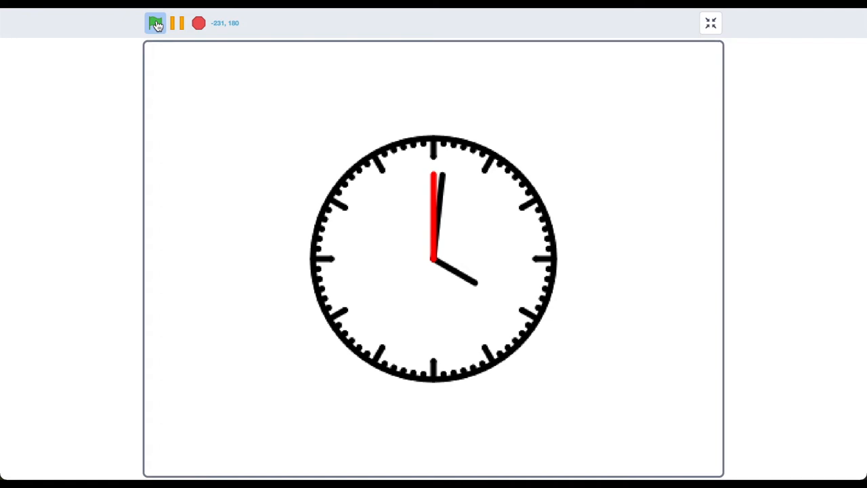
click(154, 22)
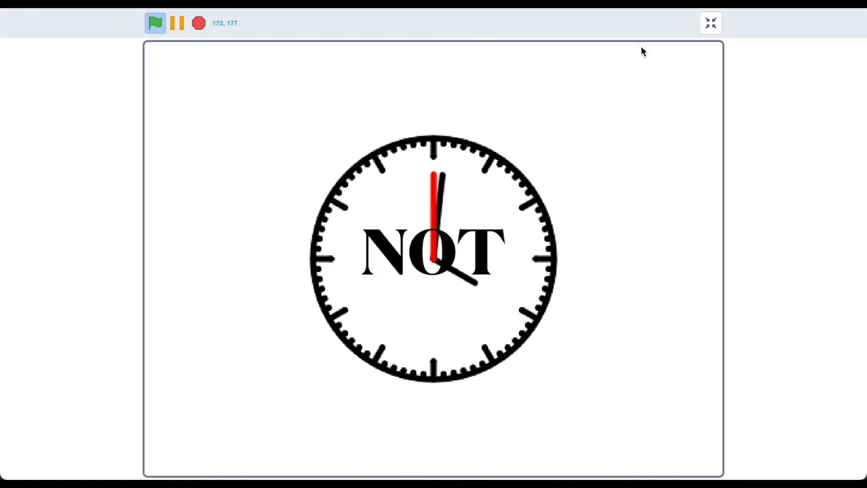
click(710, 22)
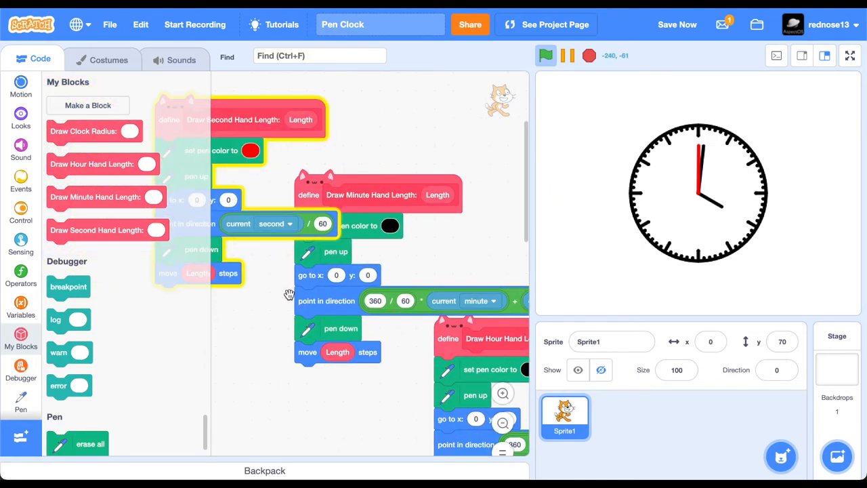
Rebuild the second hand's direction as (360 / 60) * current second and view the clock full size
drag(290, 296, 270, 308)
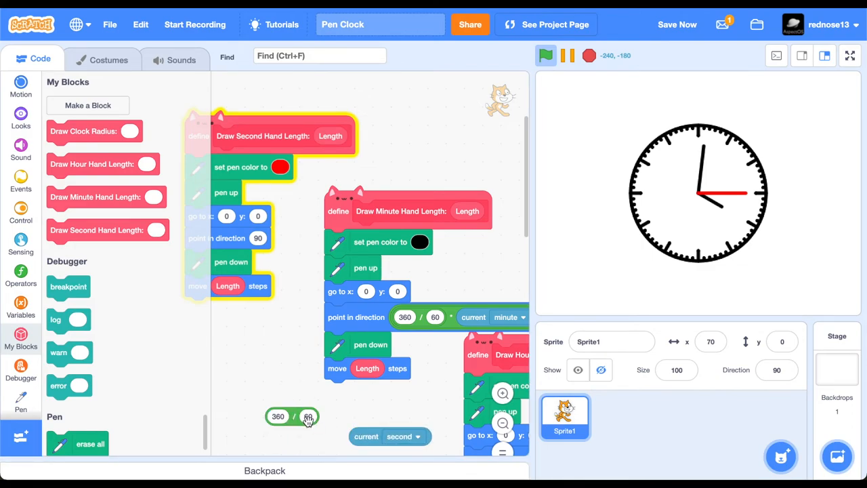
click(22, 274)
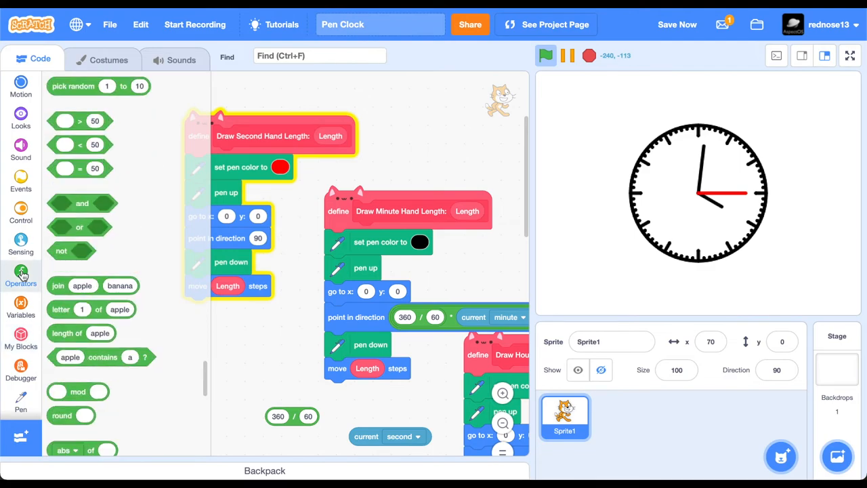
click(22, 281)
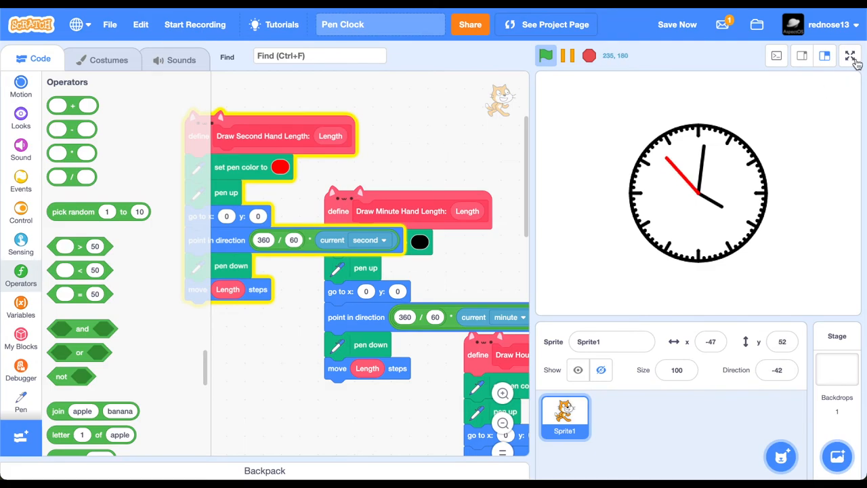
click(848, 49)
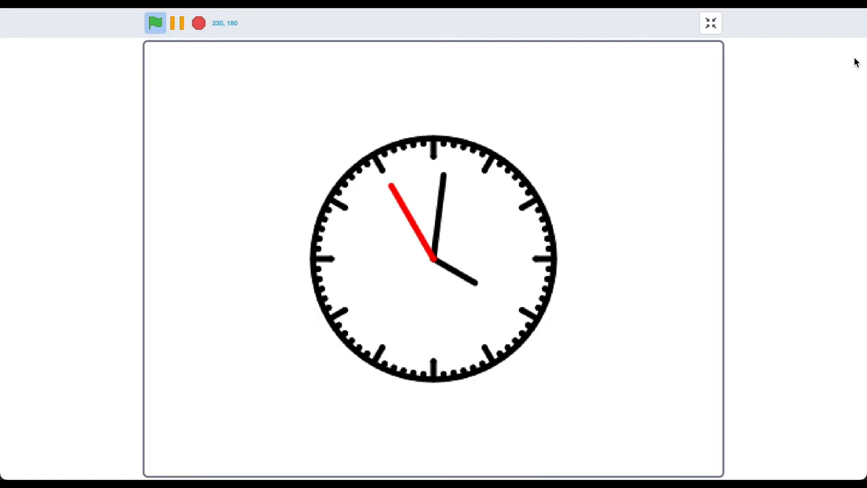